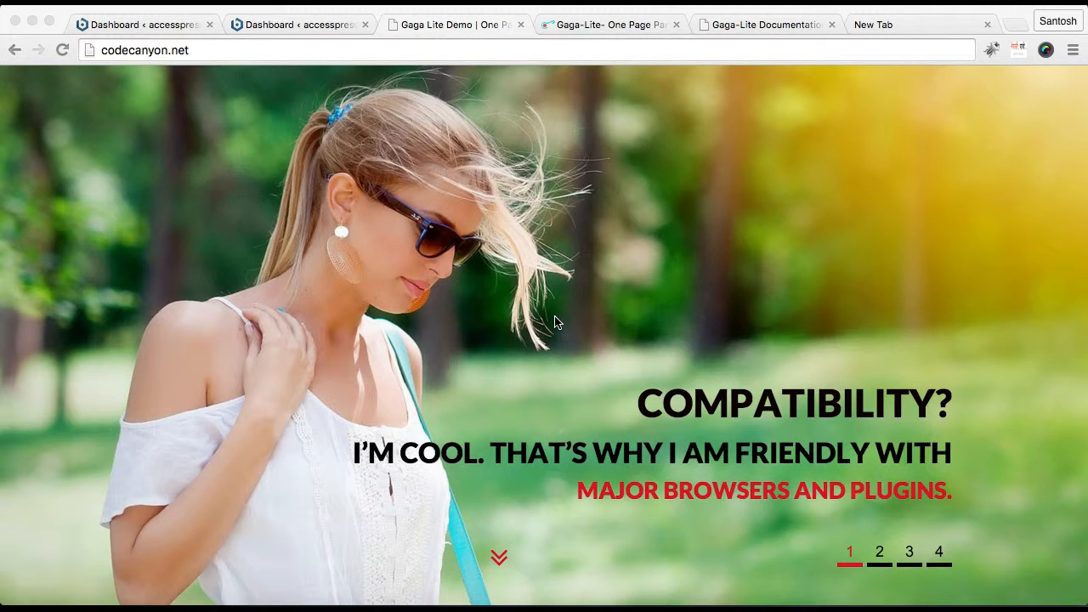
Reach the Gaga Lite Customizer's Header Setting section with its logo upload options.
scroll(down, 3)
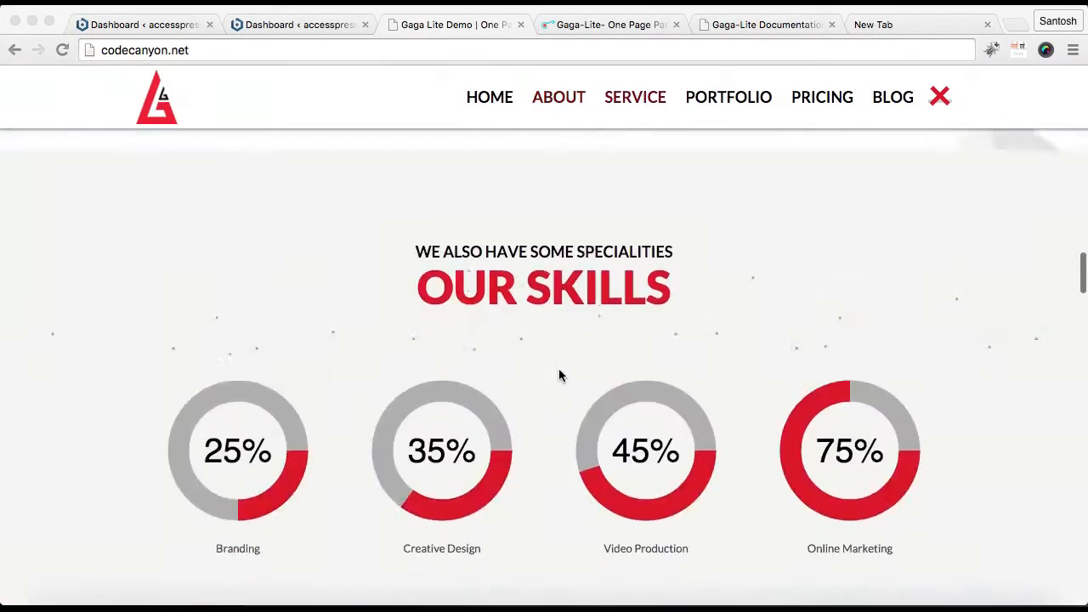
scroll(down, 3)
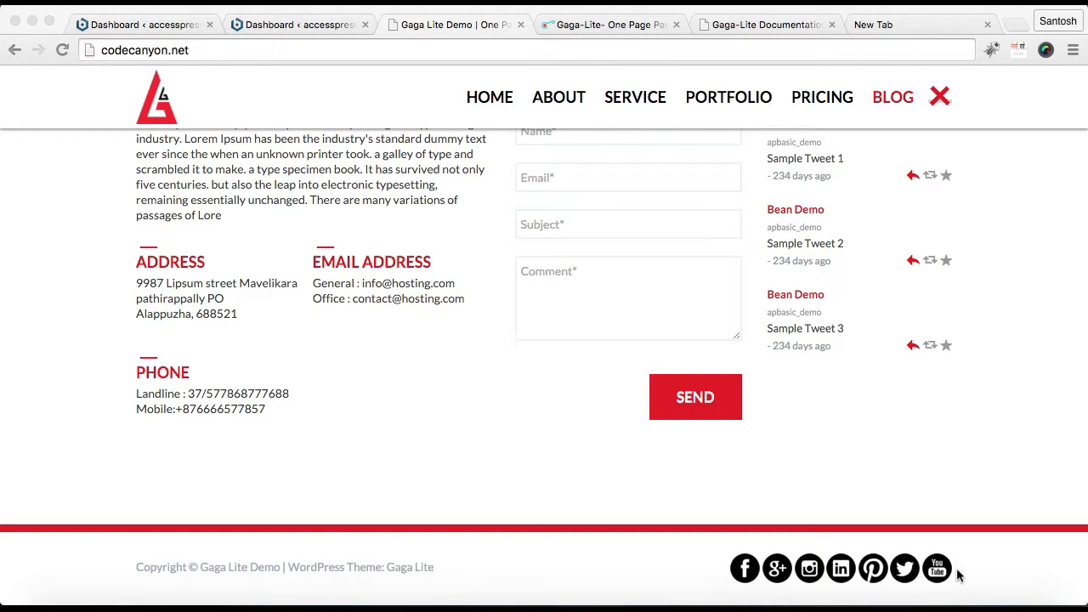
mouse_move(745, 557)
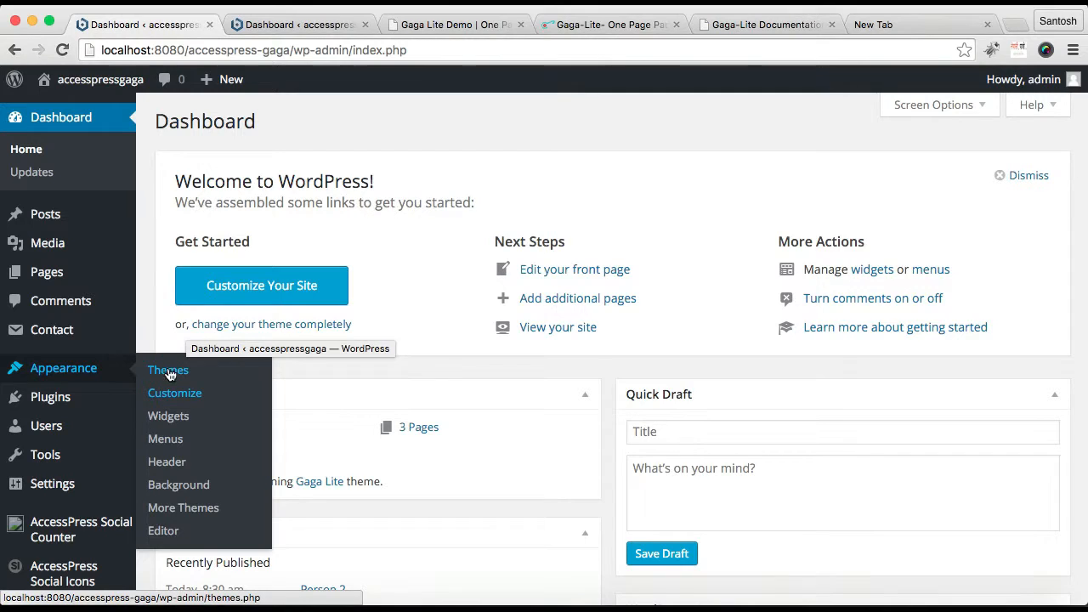
click(173, 393)
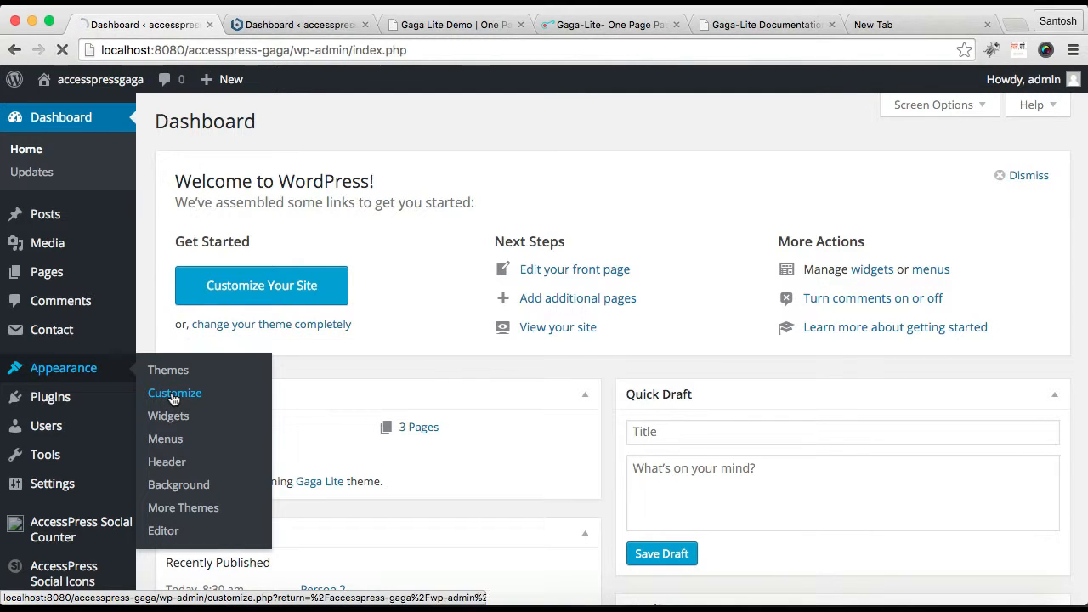
click(174, 391)
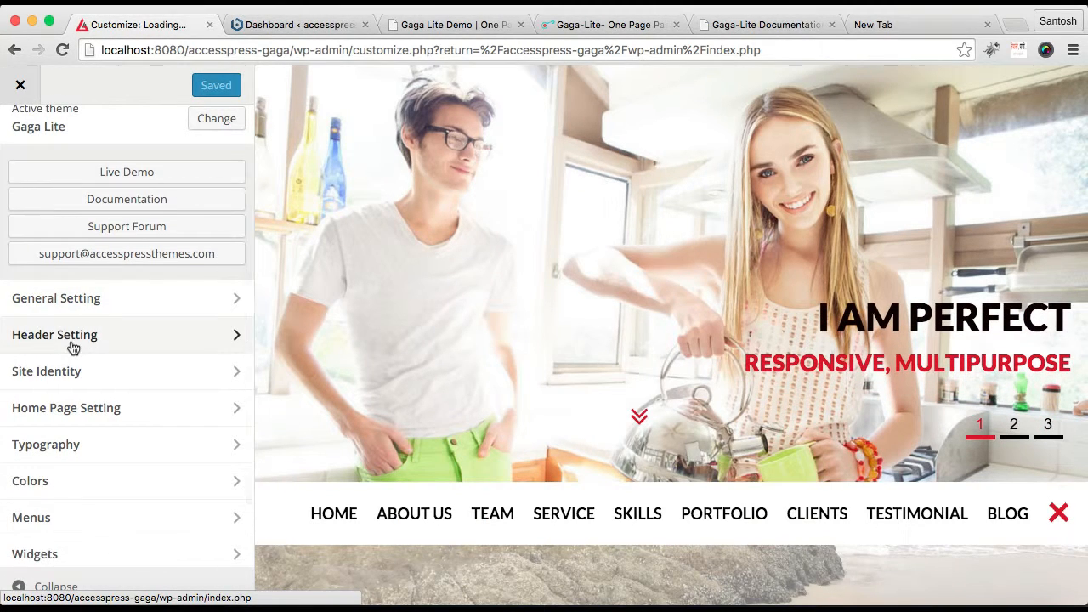
click(55, 333)
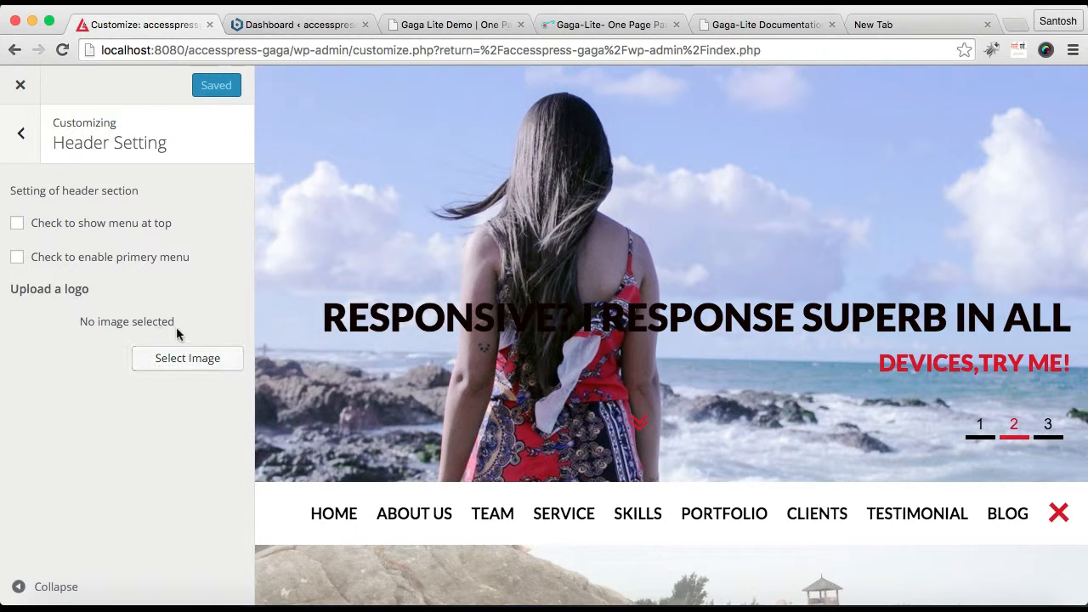
Upload logo.png from the computer and choose it as the Gaga Lite header logo.
click(187, 357)
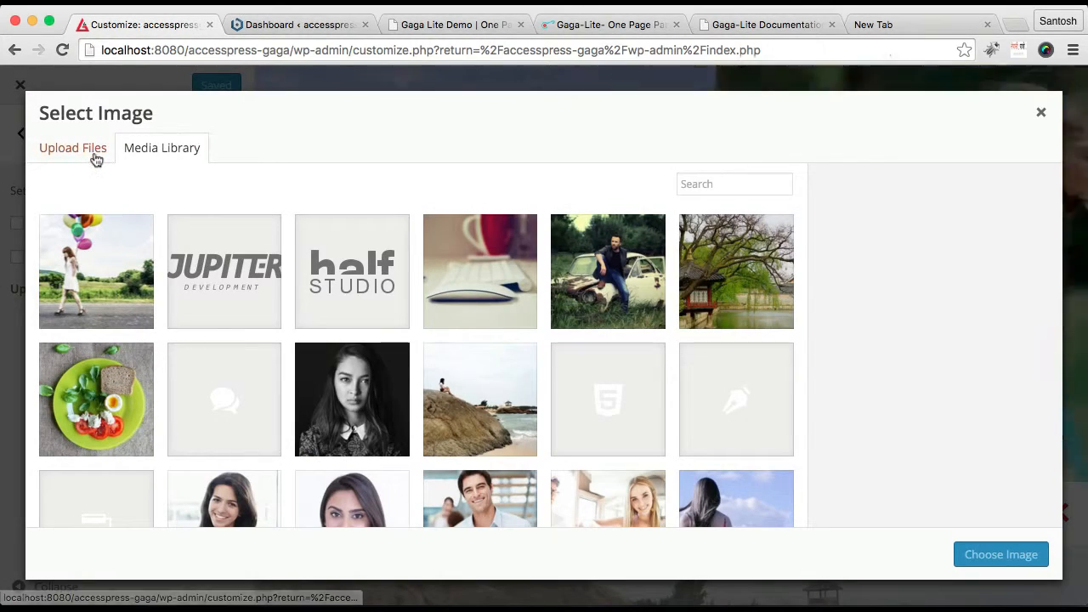
click(72, 147)
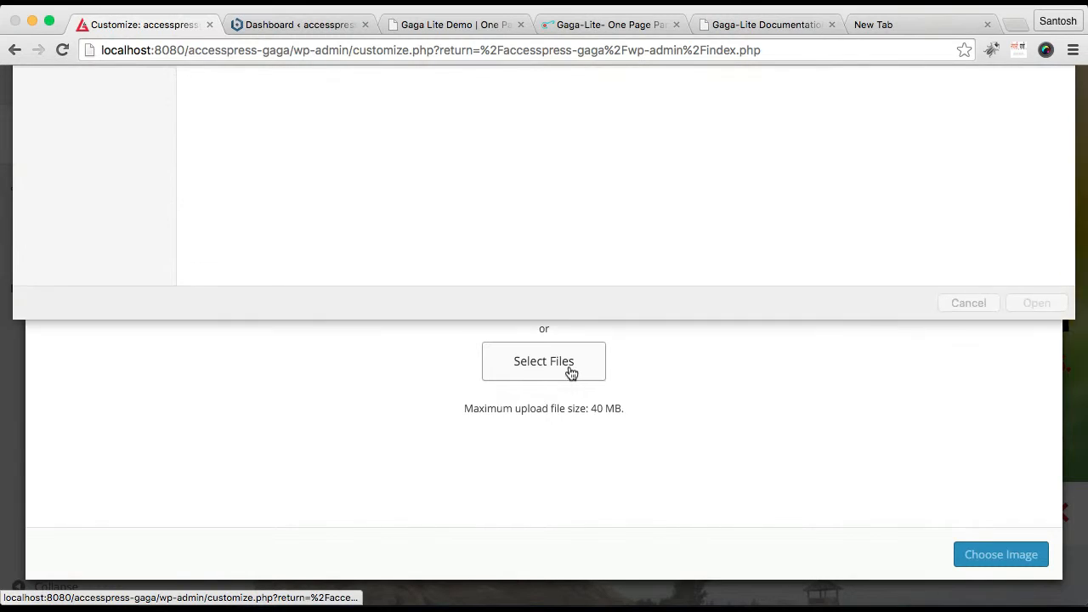
click(751, 321)
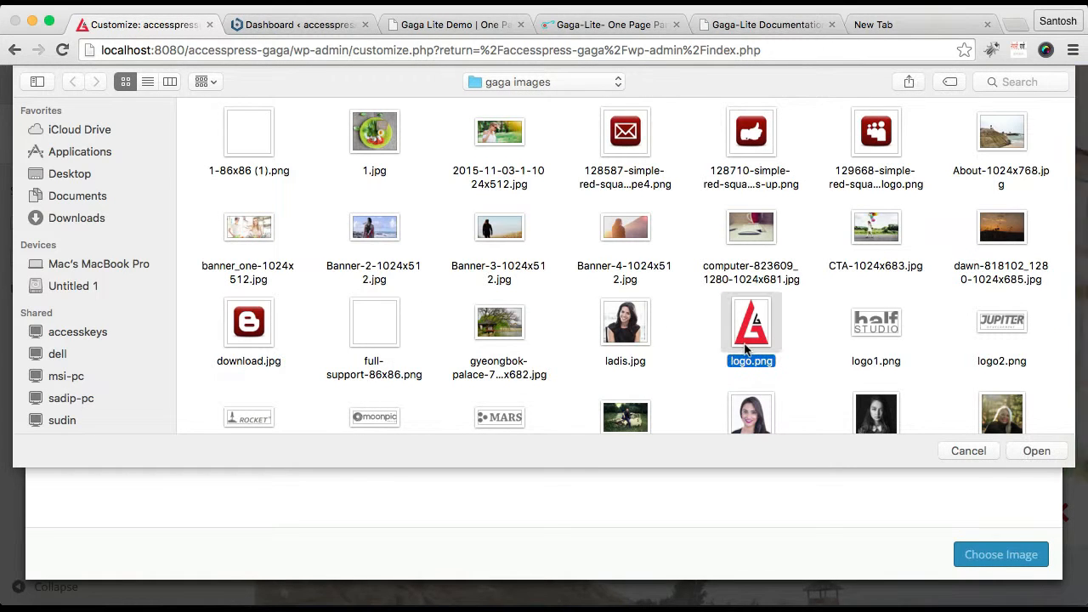
click(1036, 451)
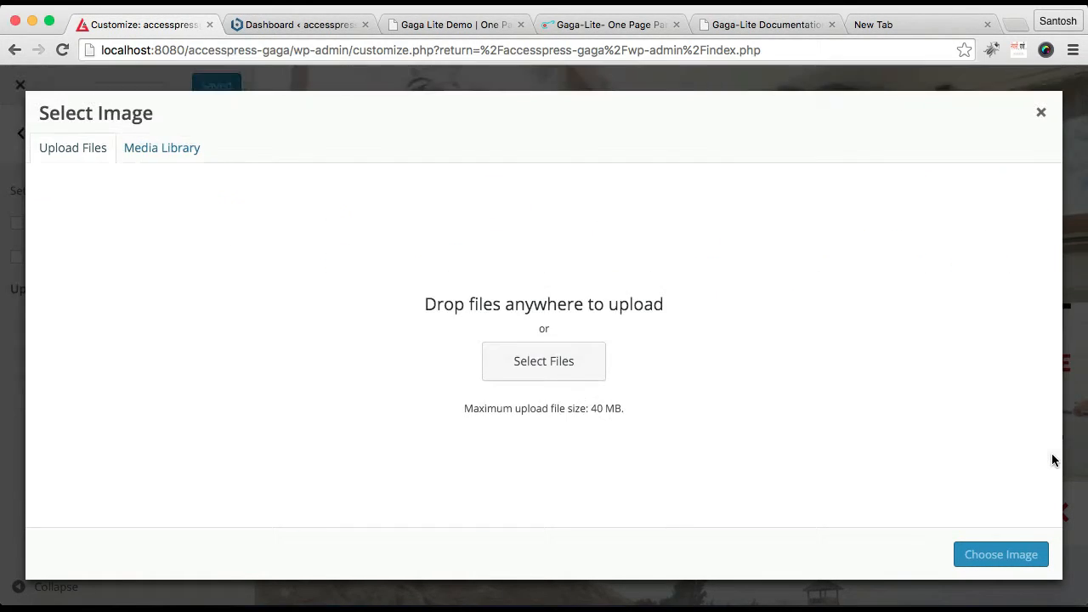
click(161, 146)
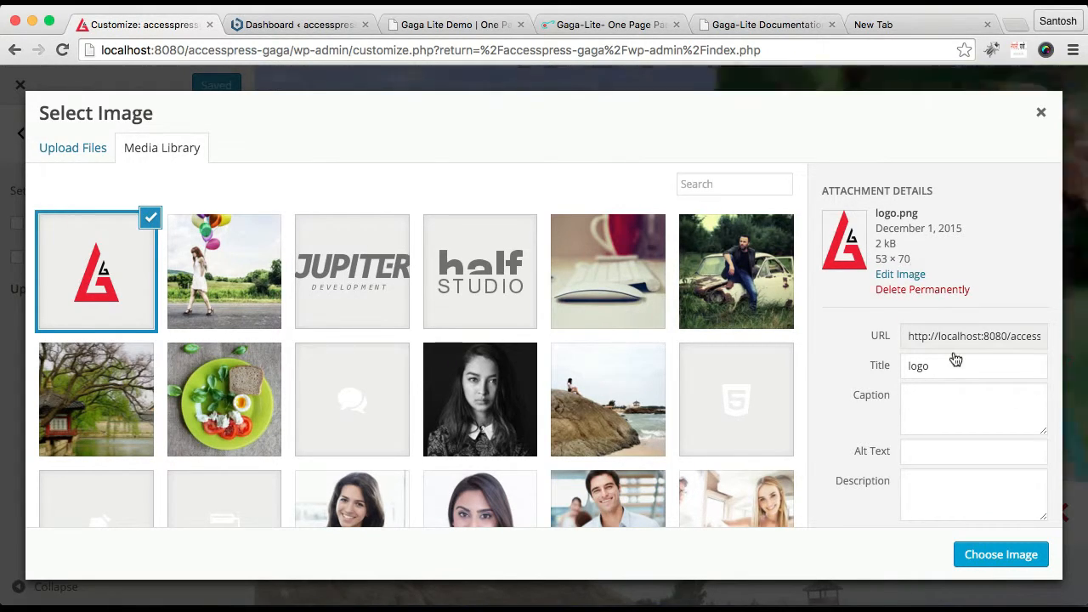
click(999, 554)
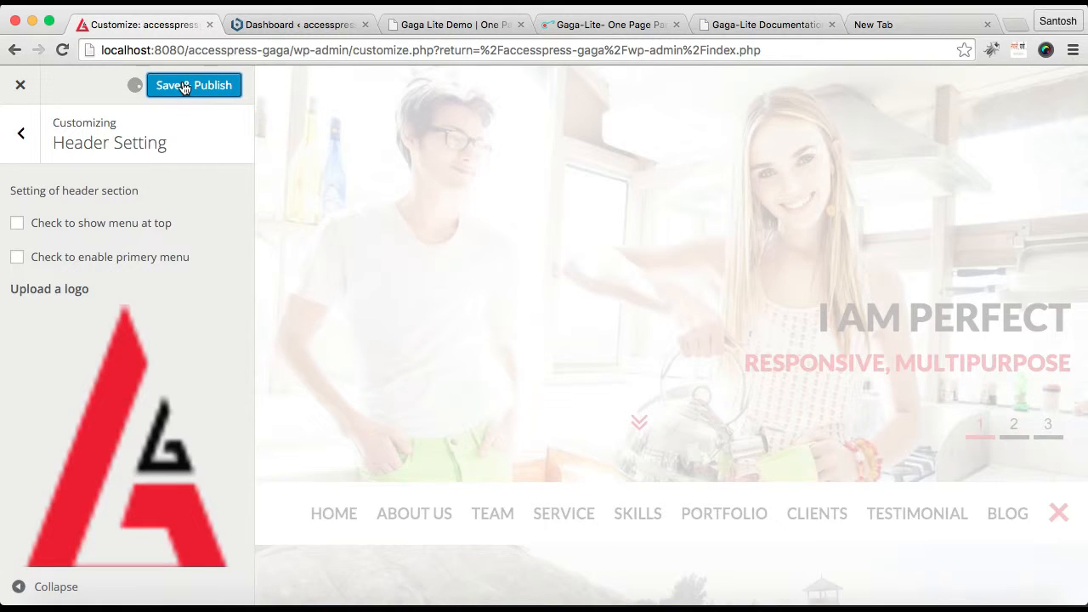
Save & Publish the header logo so it shows beside the menu on the live site.
click(194, 85)
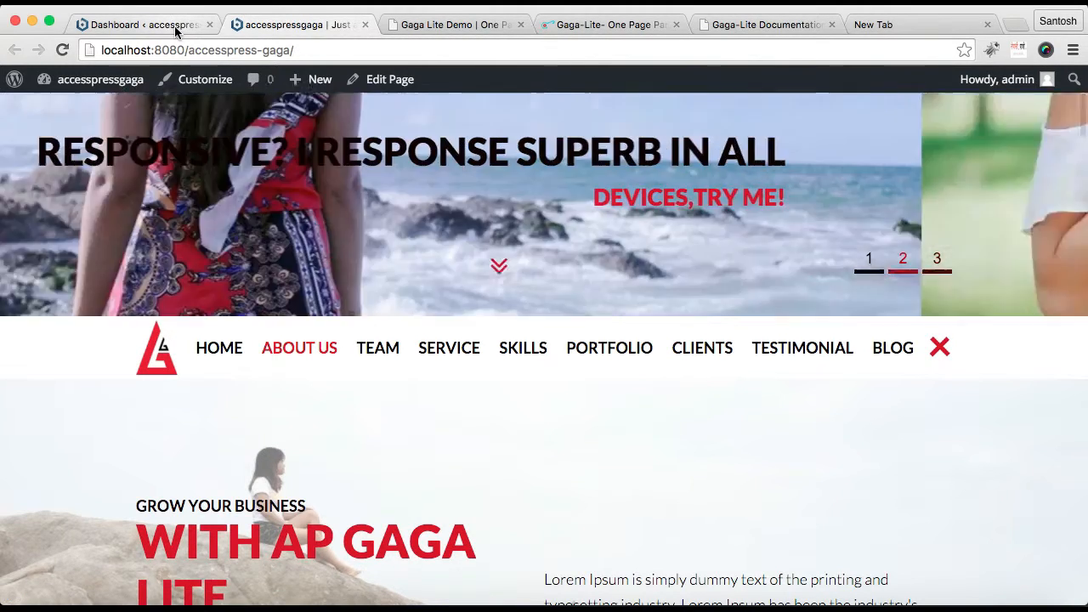
From the Dashboard, reach Site Identity in the Customizer and start selecting a Site Icon file.
click(145, 24)
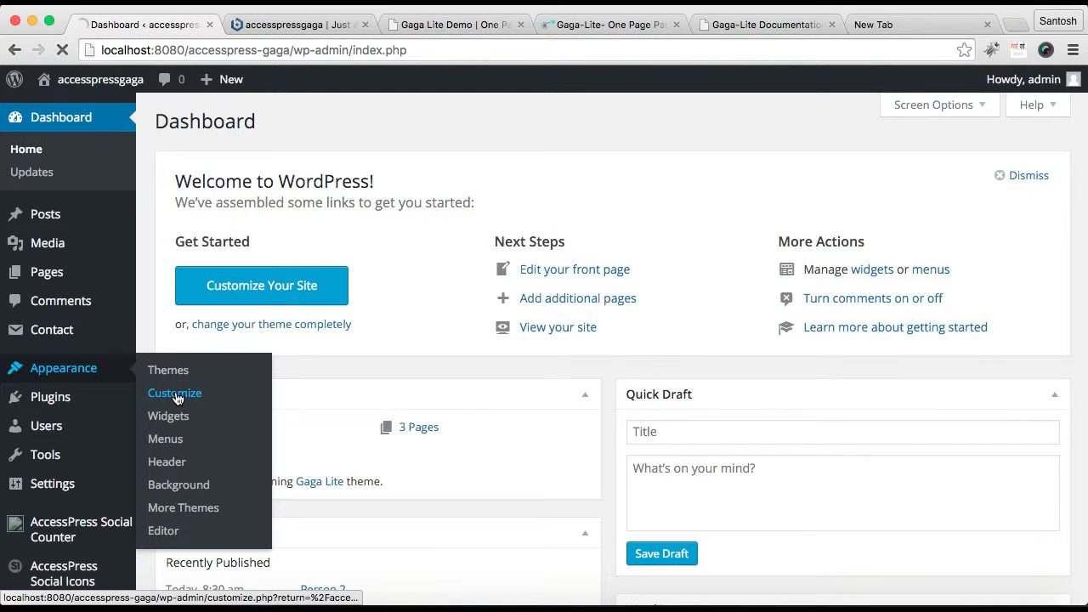
click(173, 392)
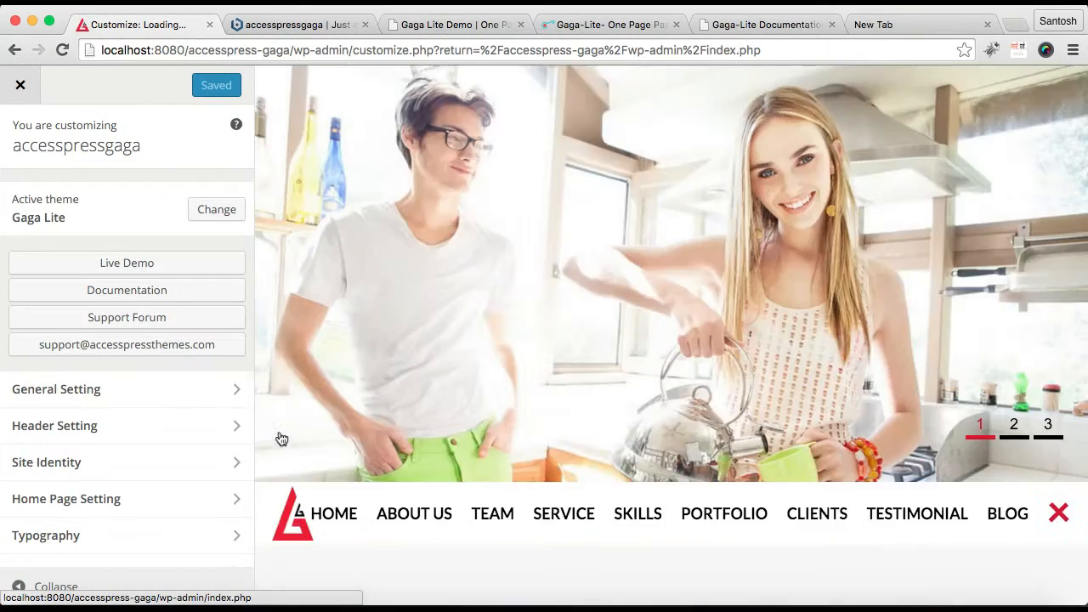
scroll(down, 3)
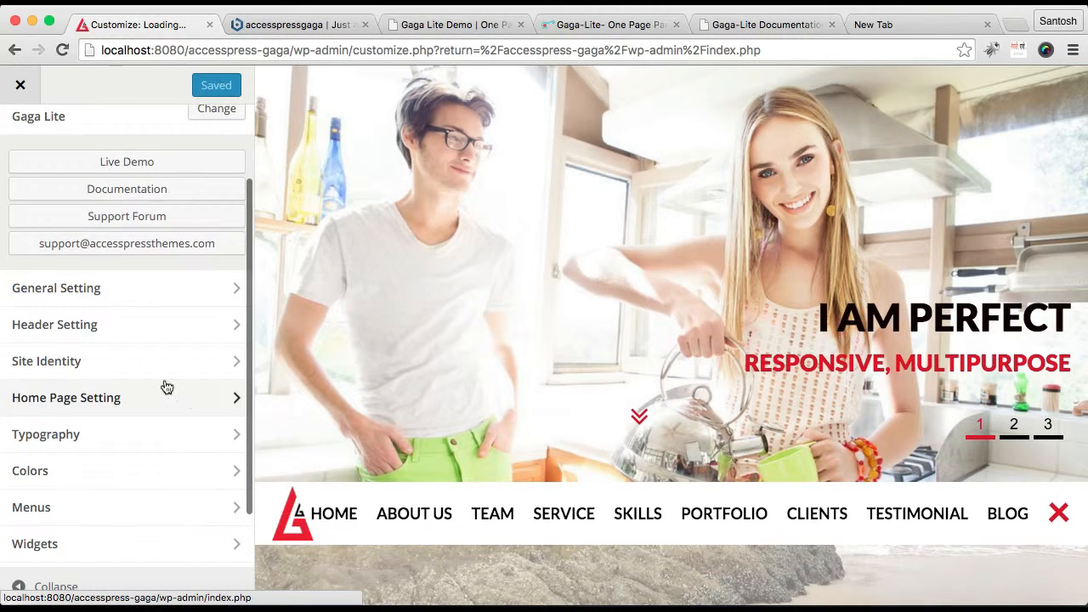
click(46, 361)
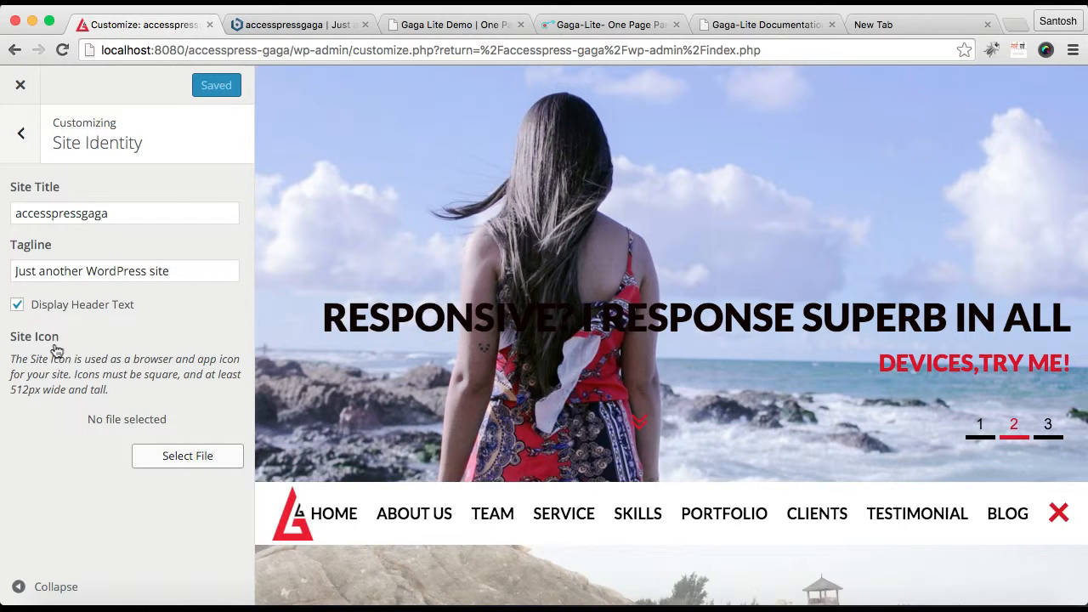
click(186, 455)
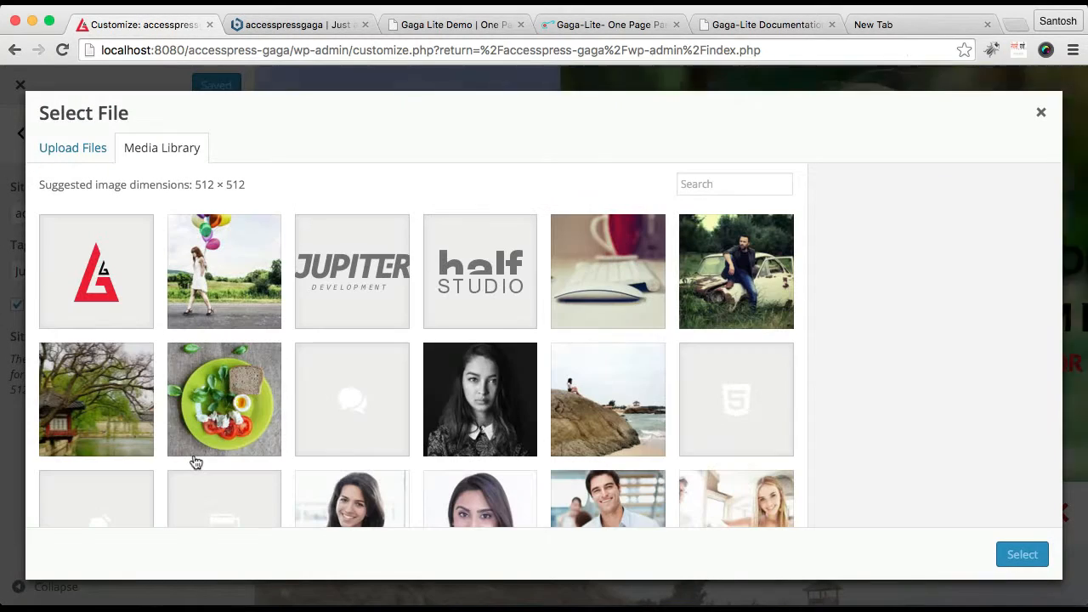
Choose logo.png from the Media Library as the site icon and Save & Publish it.
click(95, 272)
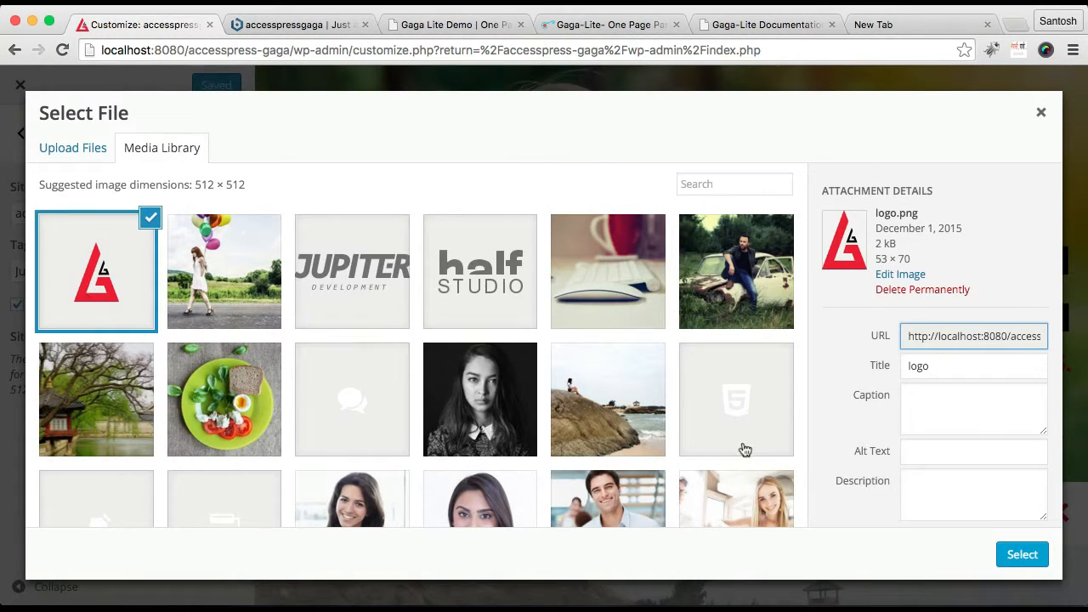
click(1022, 554)
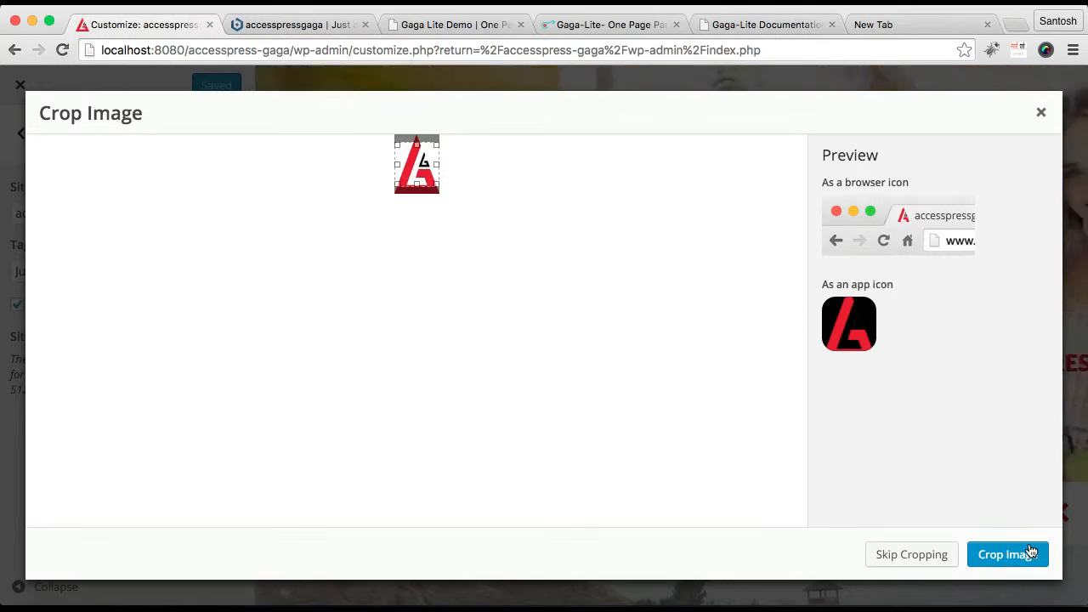
mouse_move(911, 554)
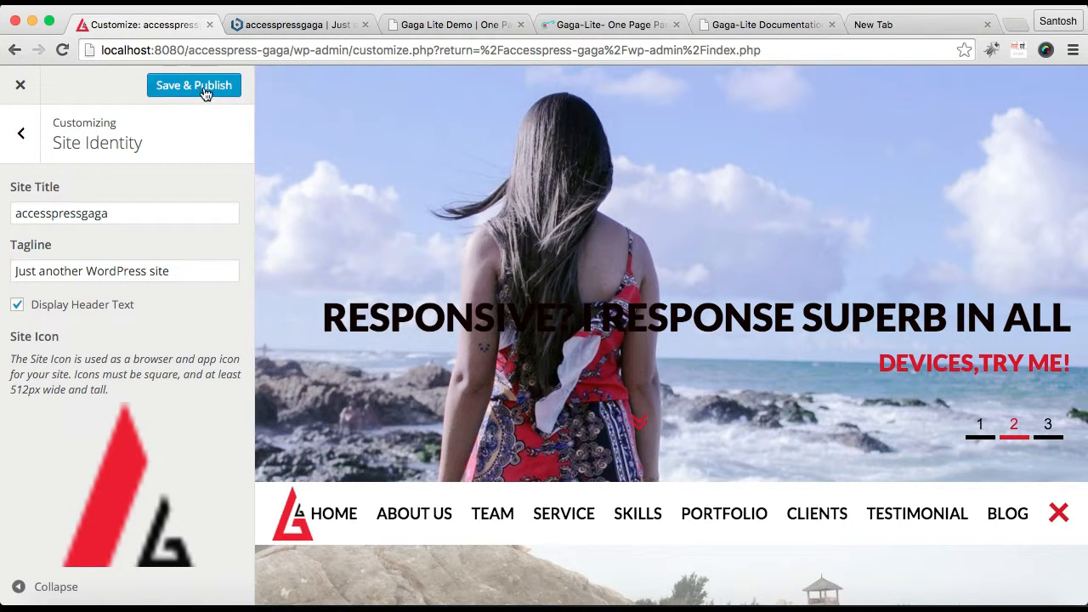
click(194, 85)
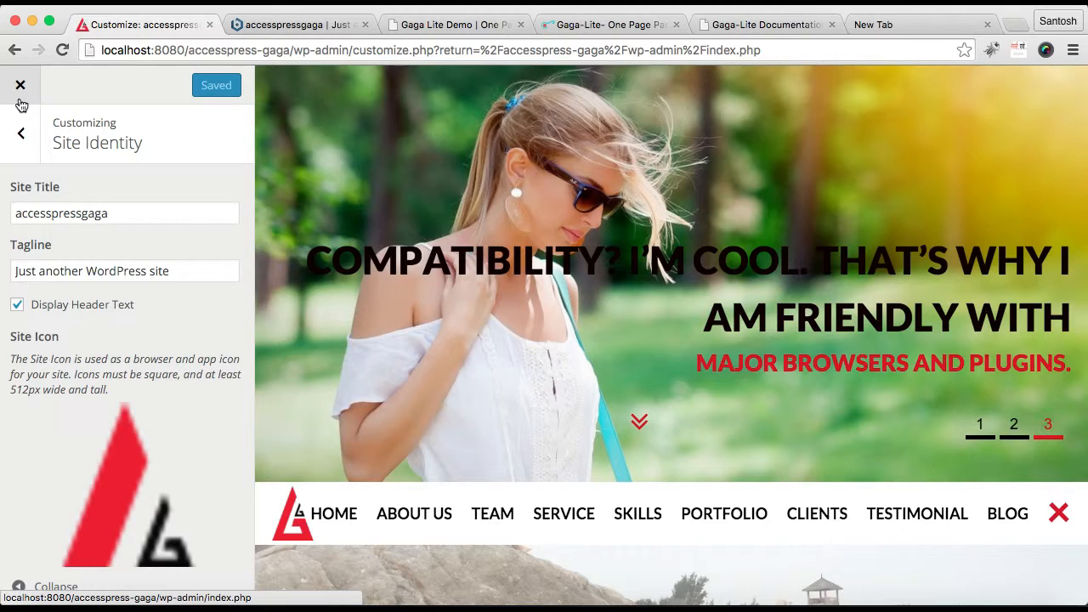
Leave the Customizer and return to the WordPress admin Dashboard.
click(21, 85)
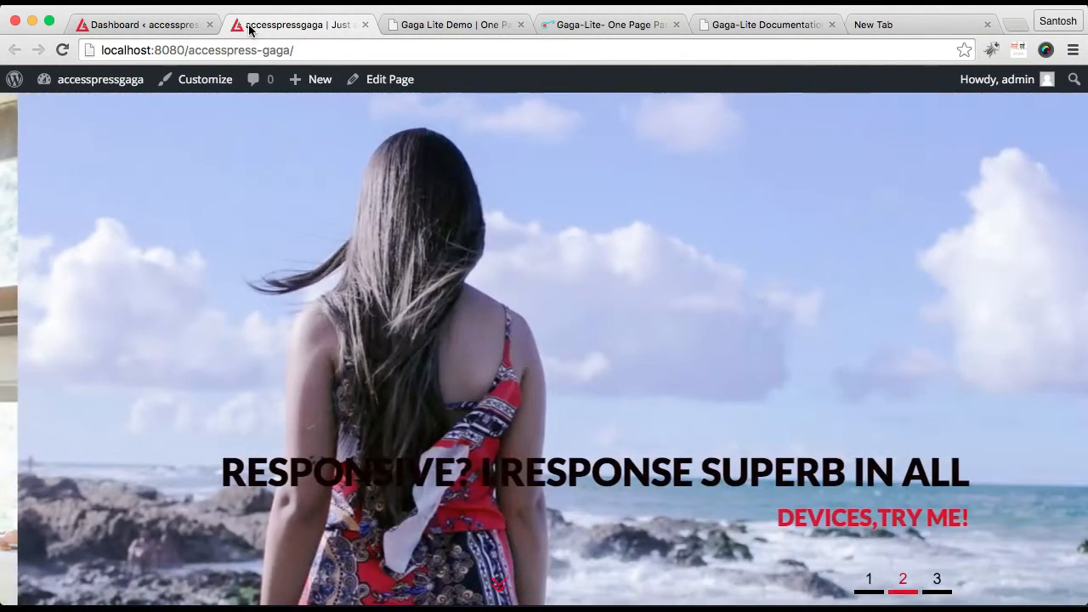
click(136, 23)
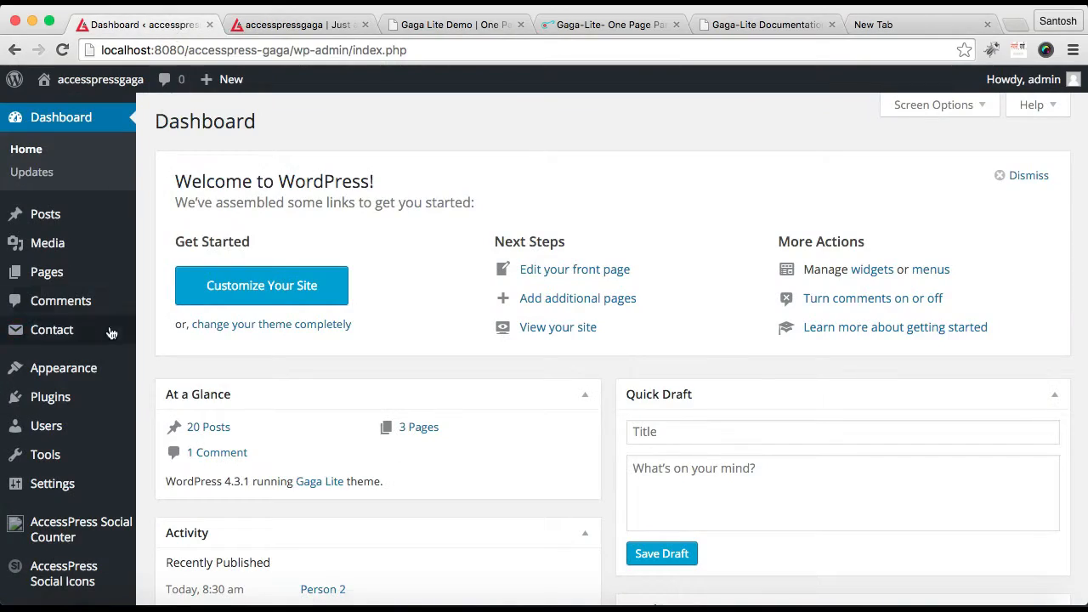
Go to the AccessPress Social Icons plugin's Social Icons list from the admin sidebar.
click(63, 367)
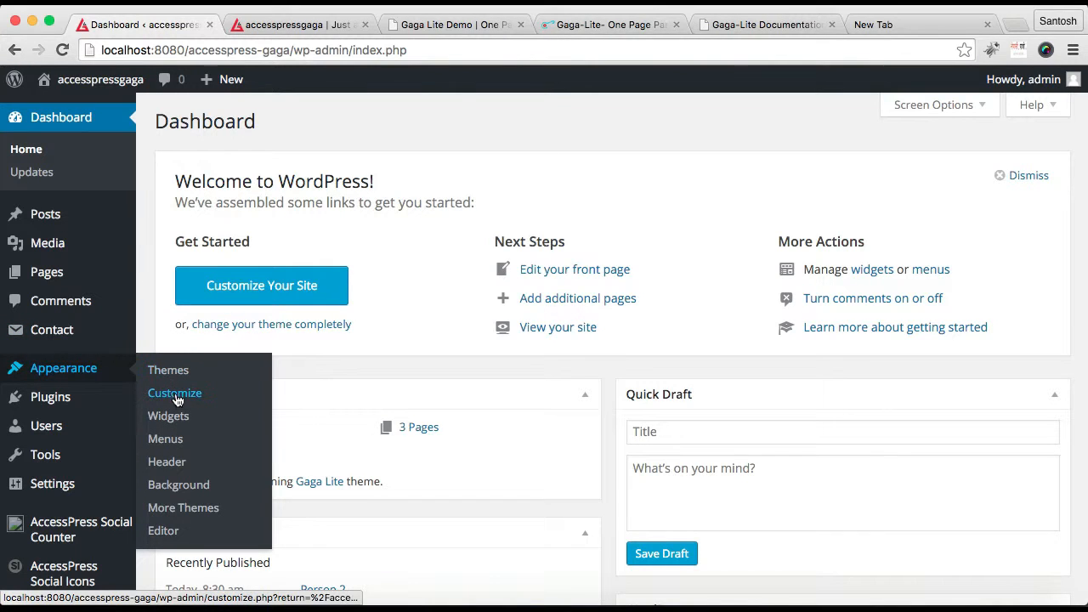
click(174, 392)
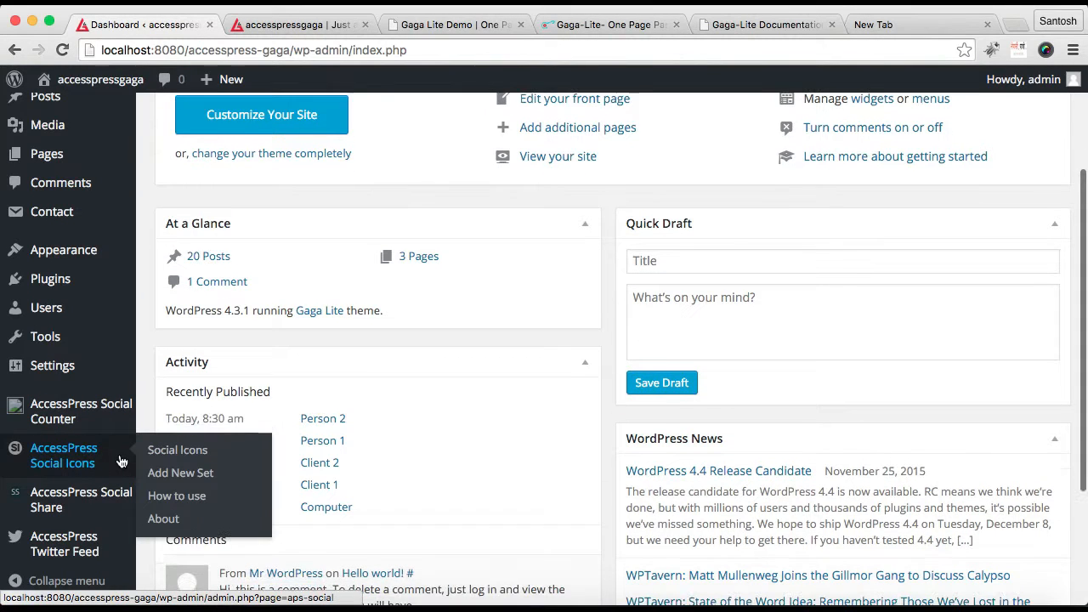
mouse_move(64, 459)
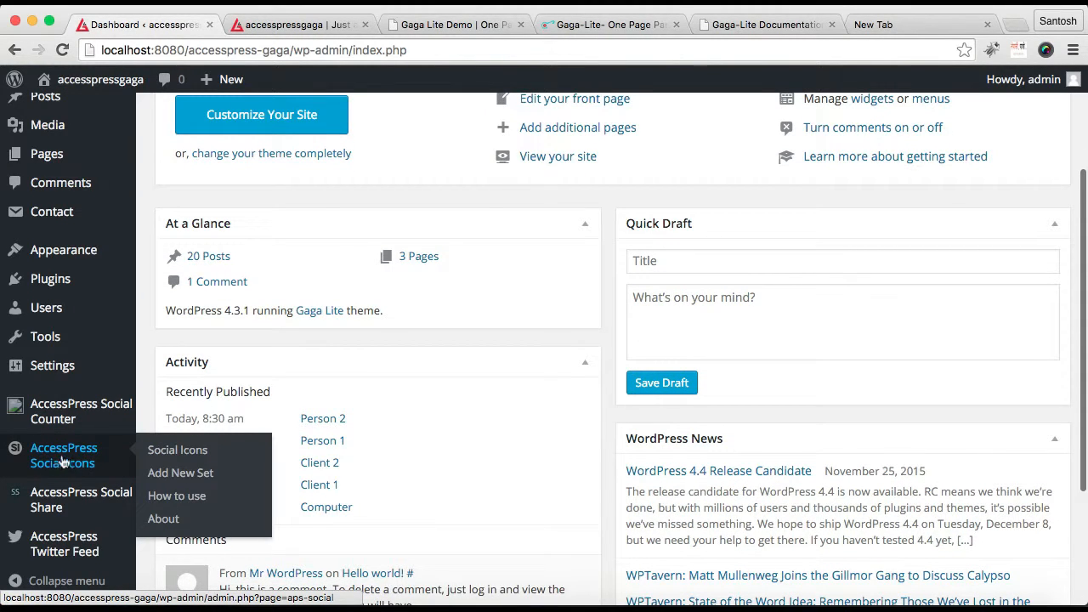
mouse_move(88, 469)
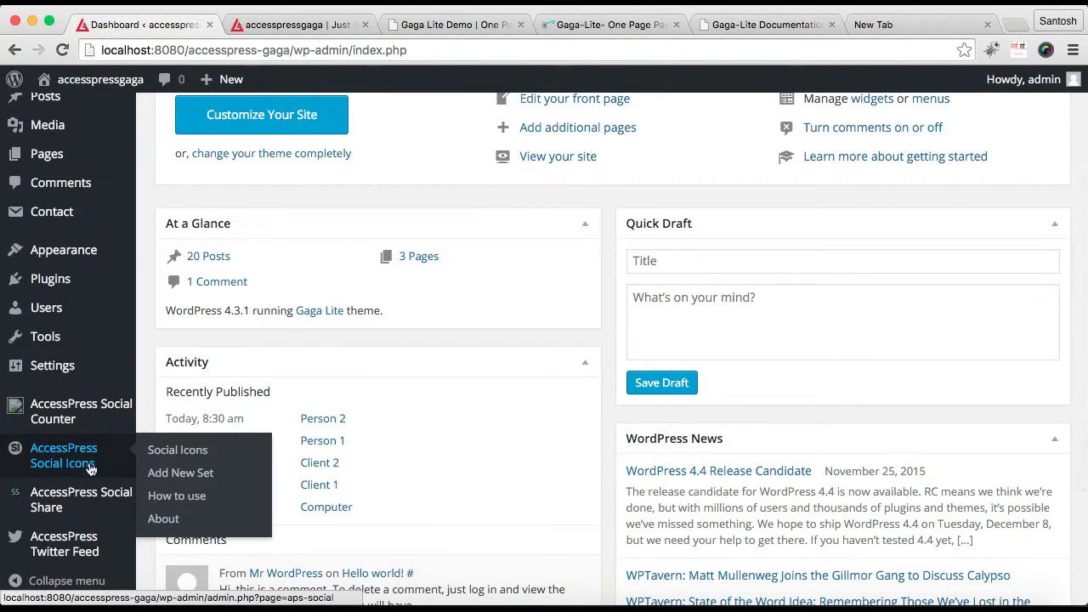
mouse_move(100, 452)
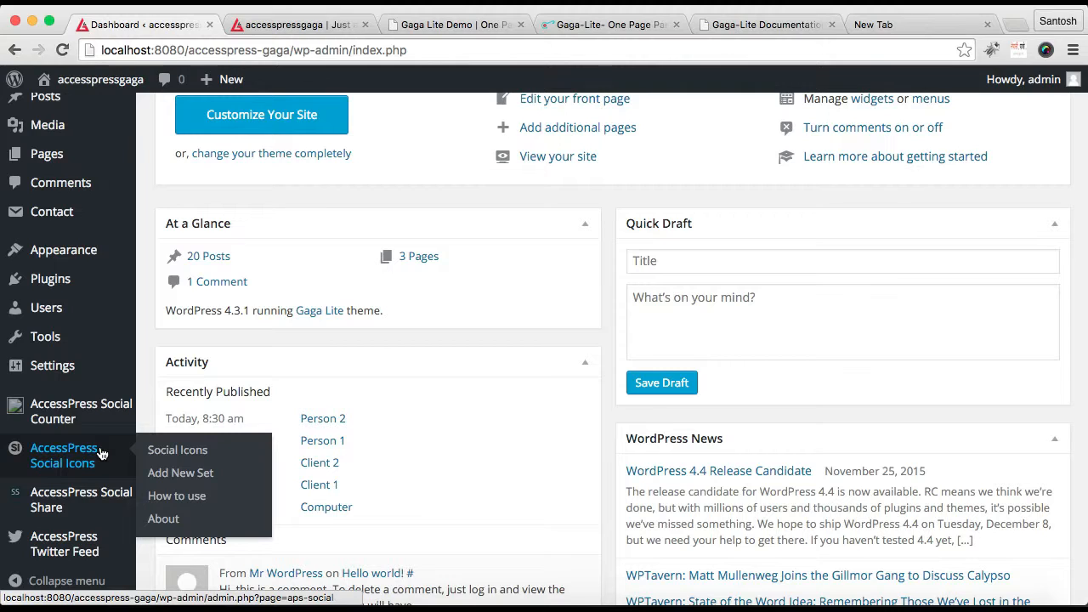
mouse_move(51, 459)
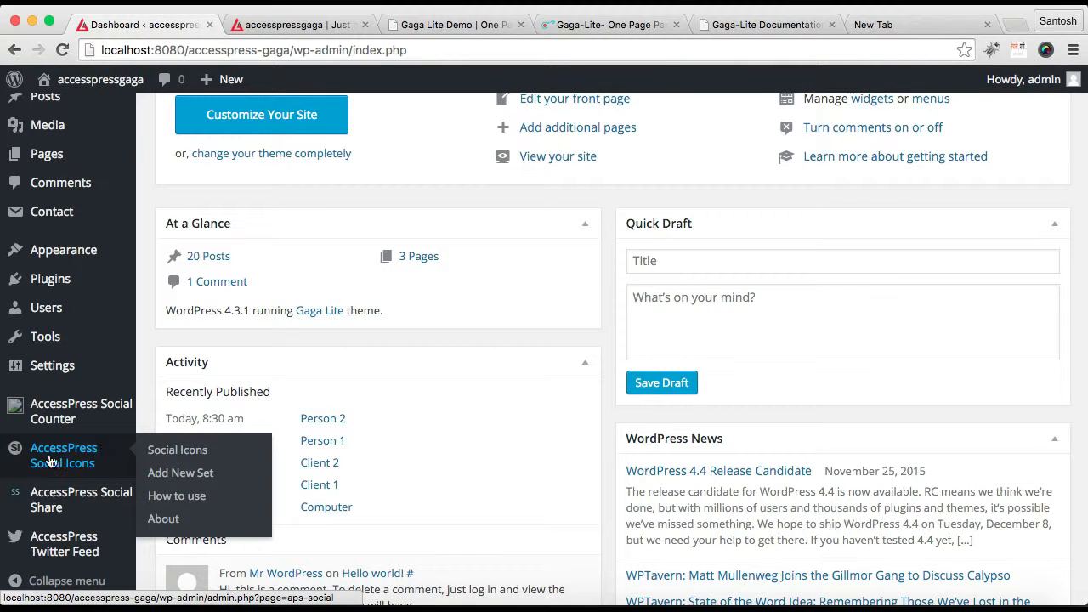
mouse_move(78, 469)
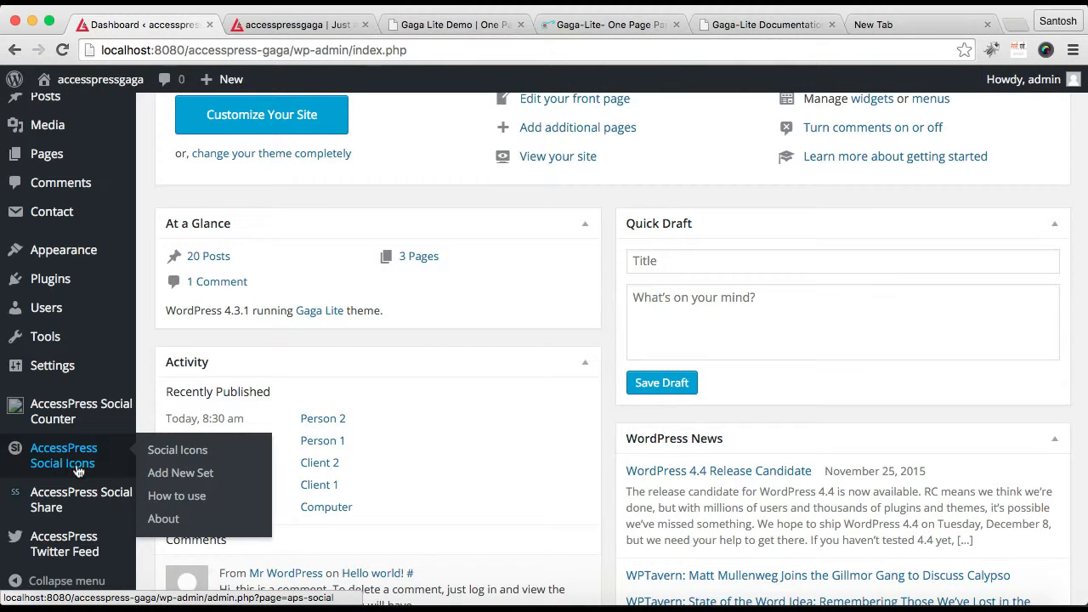
click(177, 449)
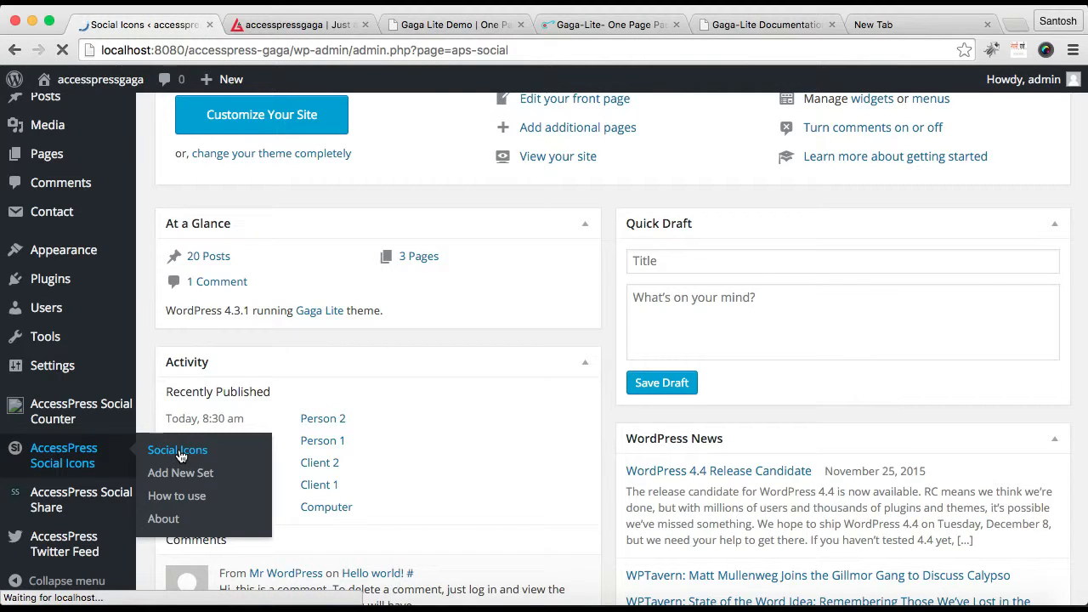
Add a new social icon set and name it 'Social Icon'.
click(176, 448)
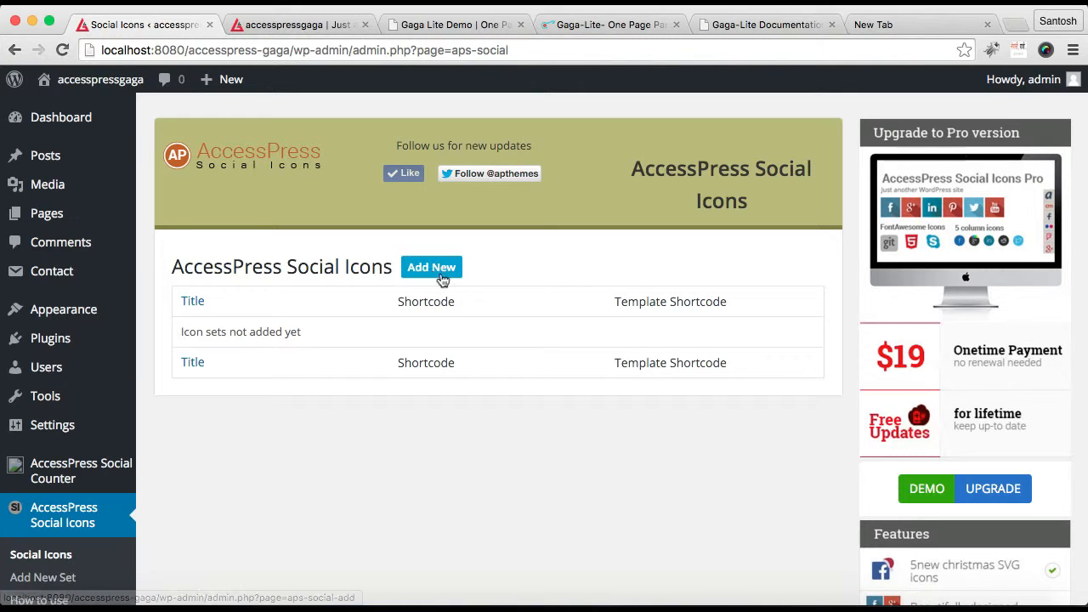
click(431, 266)
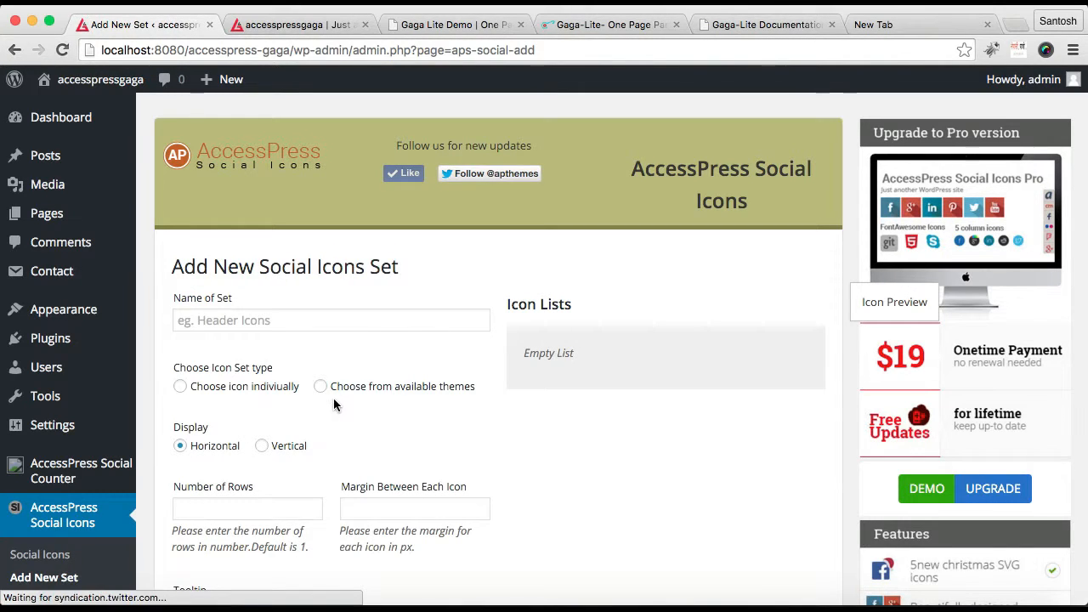
click(329, 320)
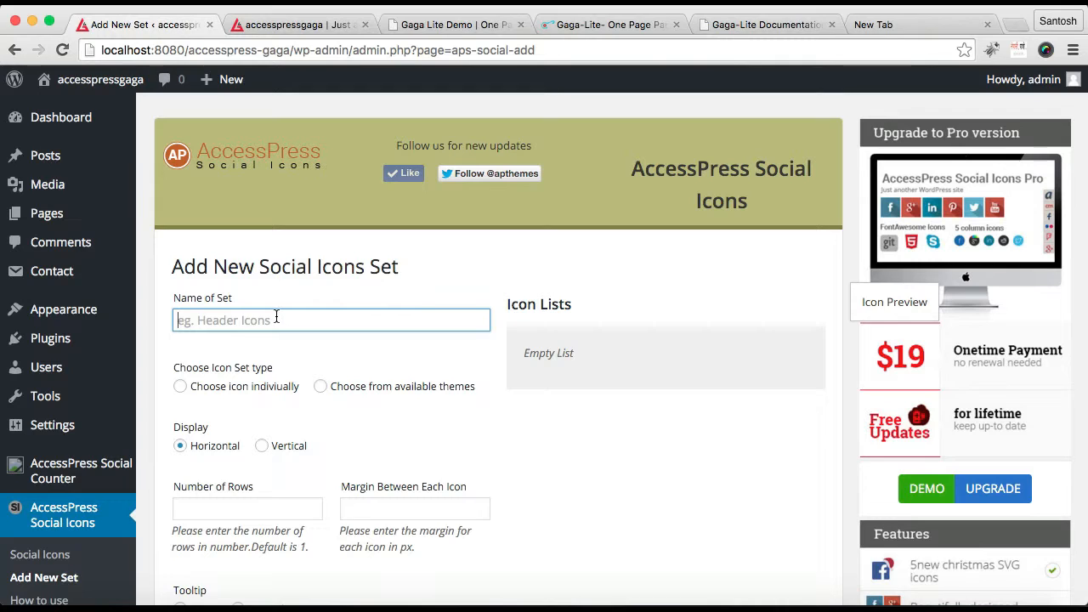
text(Social Icon)
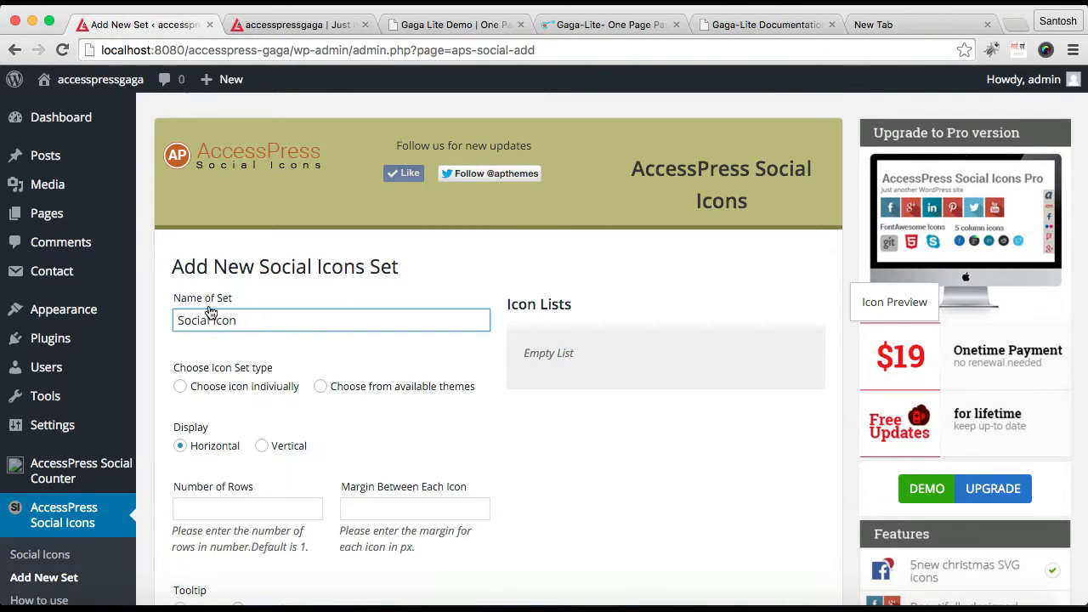
scroll(down, 3)
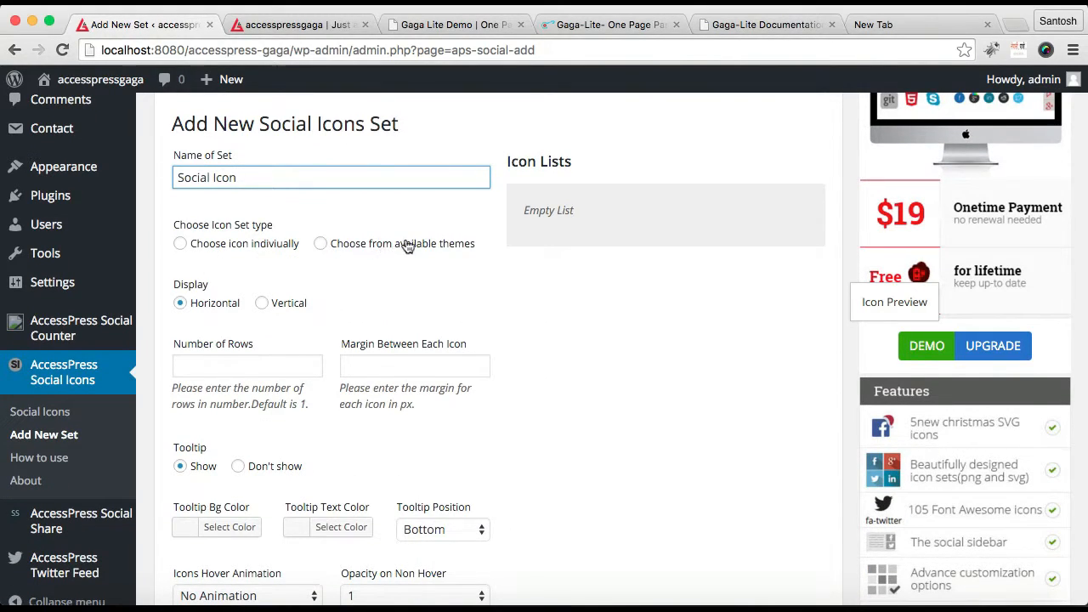
Build the set from available themes and select the black circular Theme 3 icons.
click(319, 241)
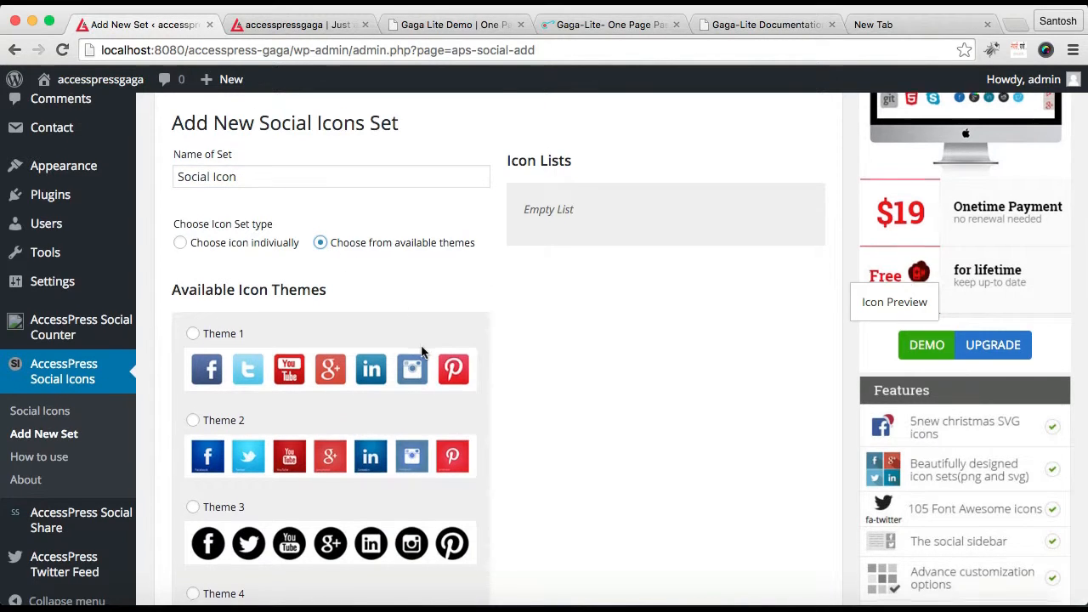
scroll(down, 3)
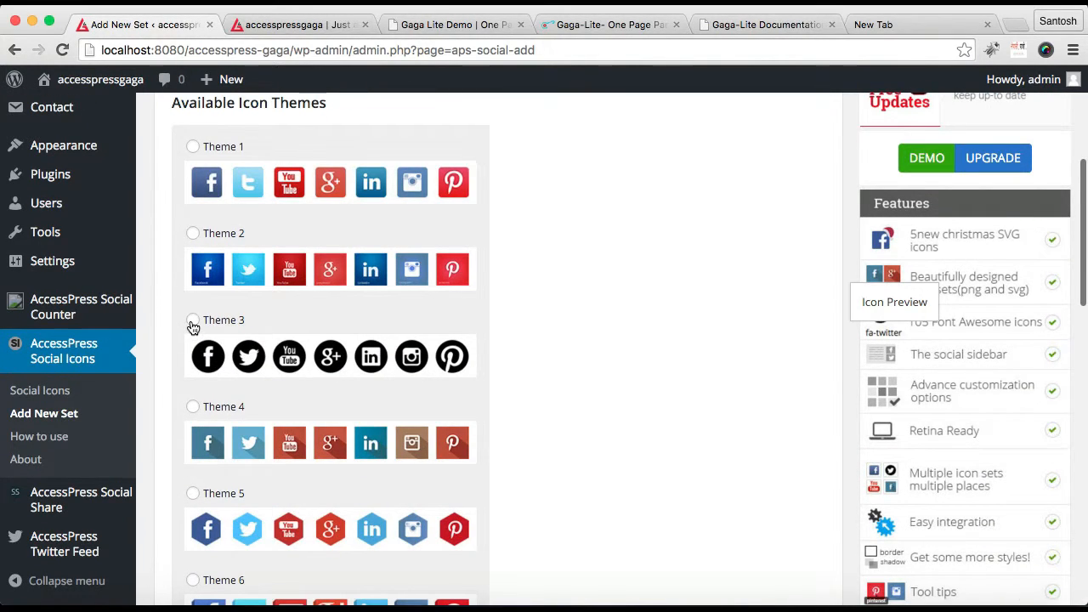
click(194, 319)
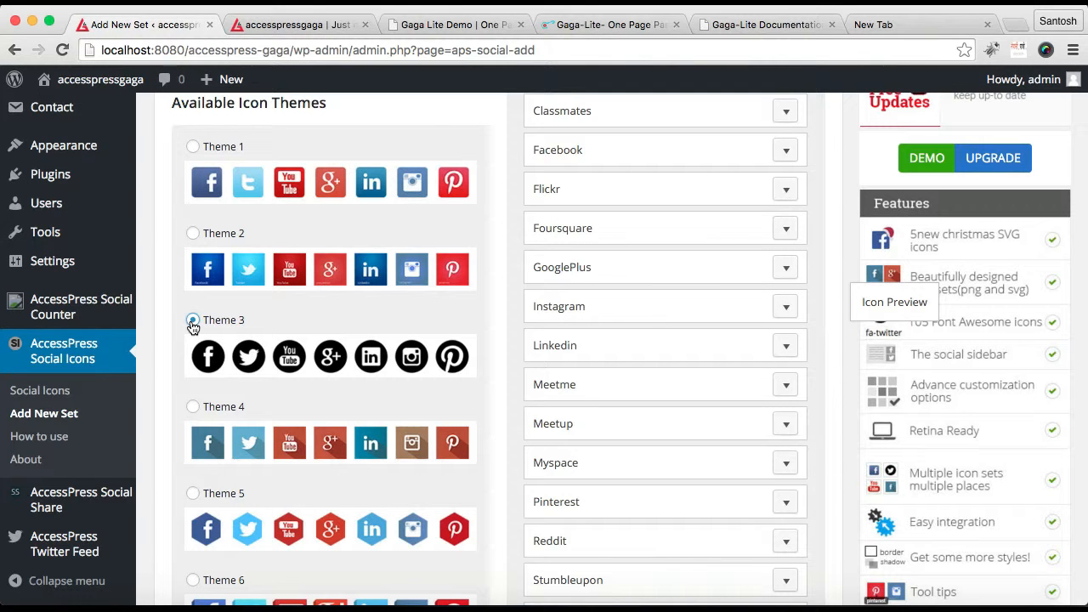
scroll(down, 3)
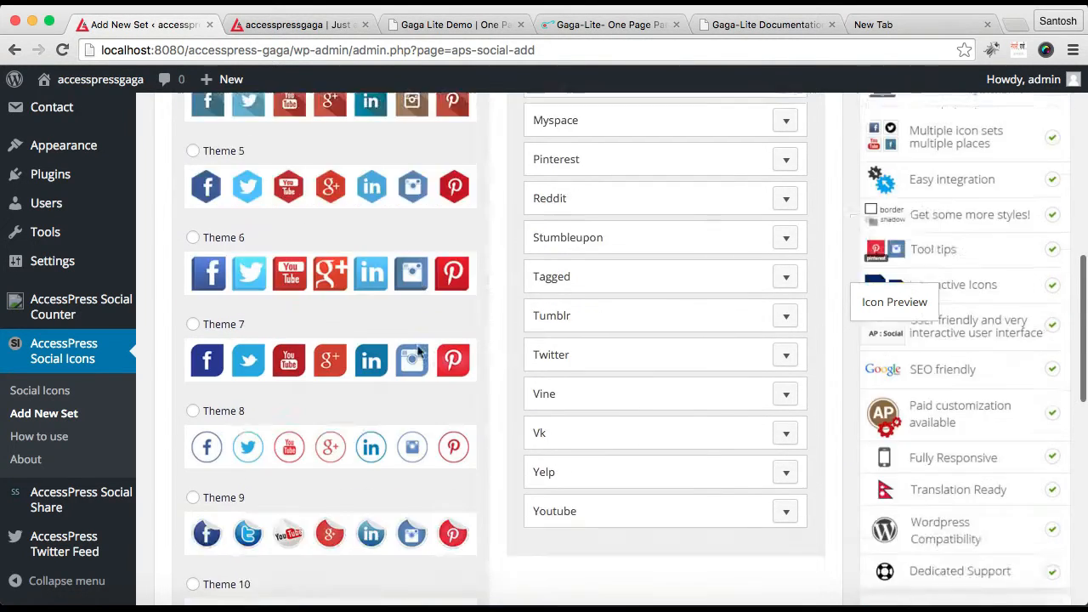
scroll(down, 3)
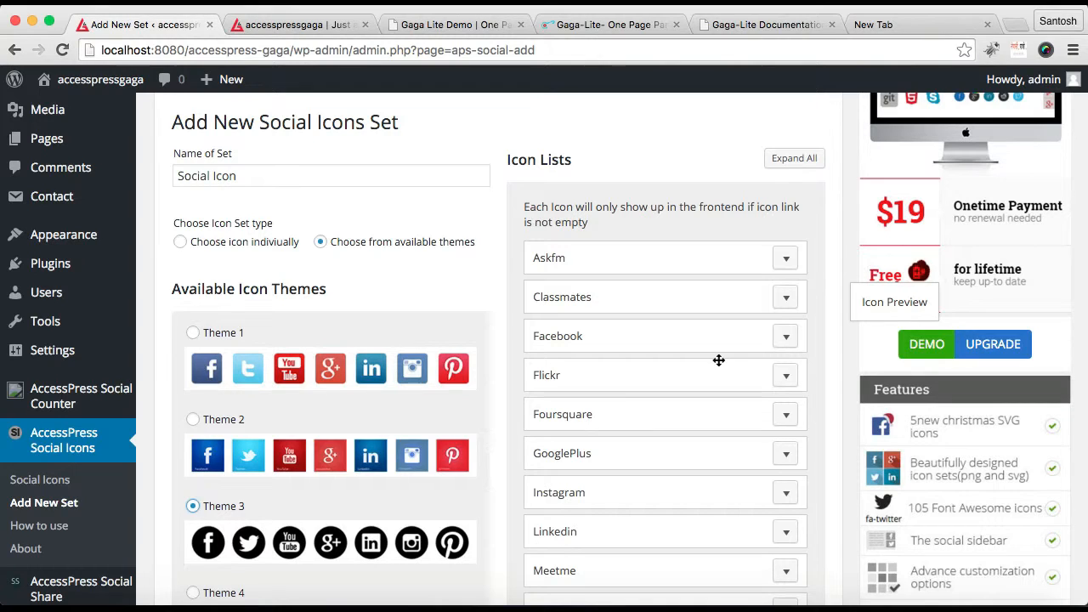
mouse_move(782, 340)
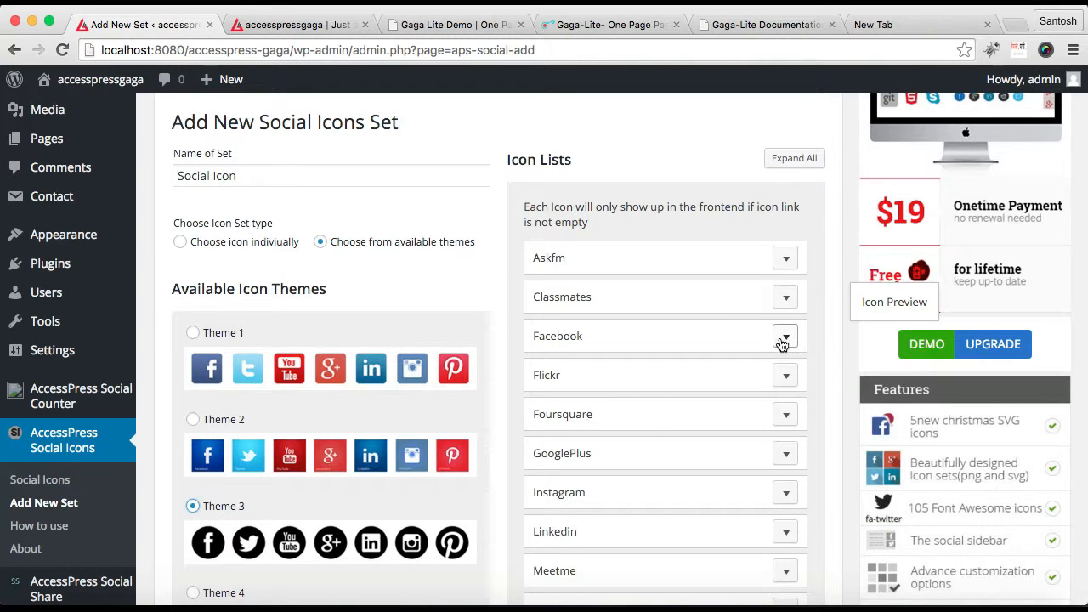
Give the Facebook icon a width and height of 32 px.
click(785, 334)
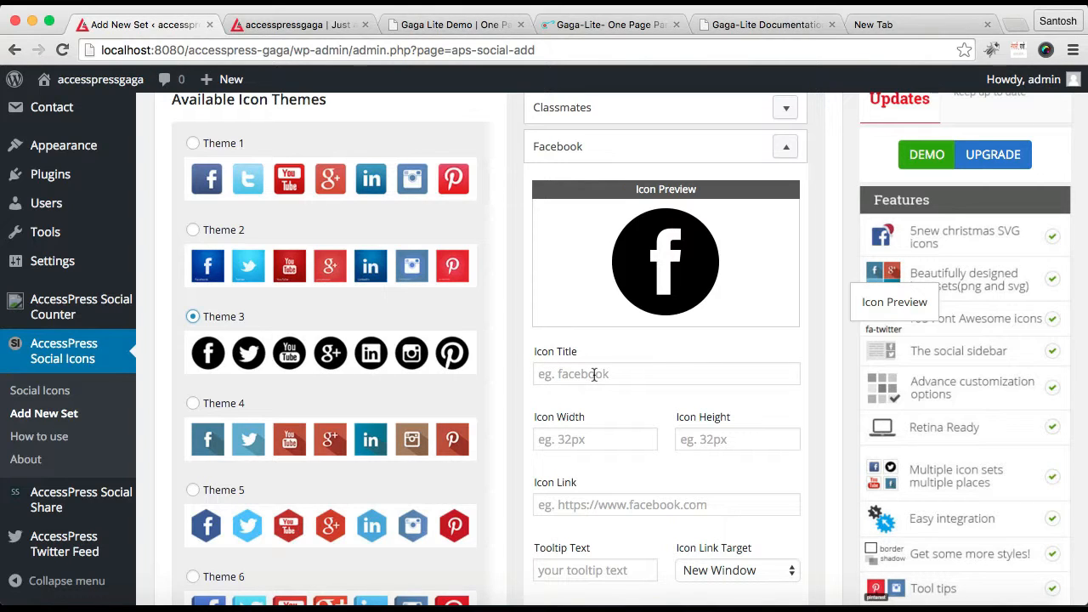
click(595, 439)
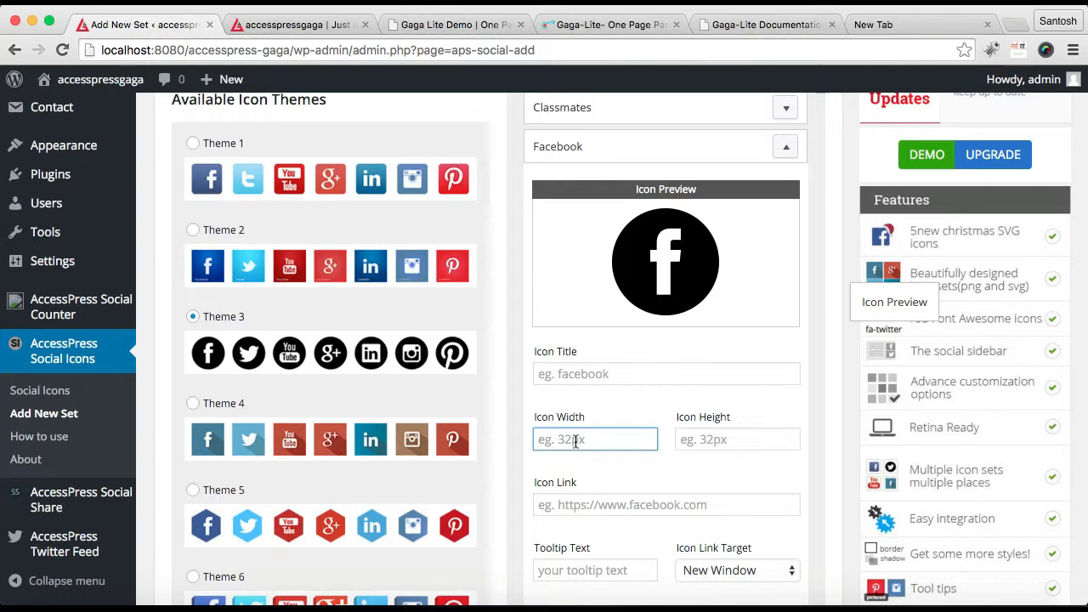
text(32)
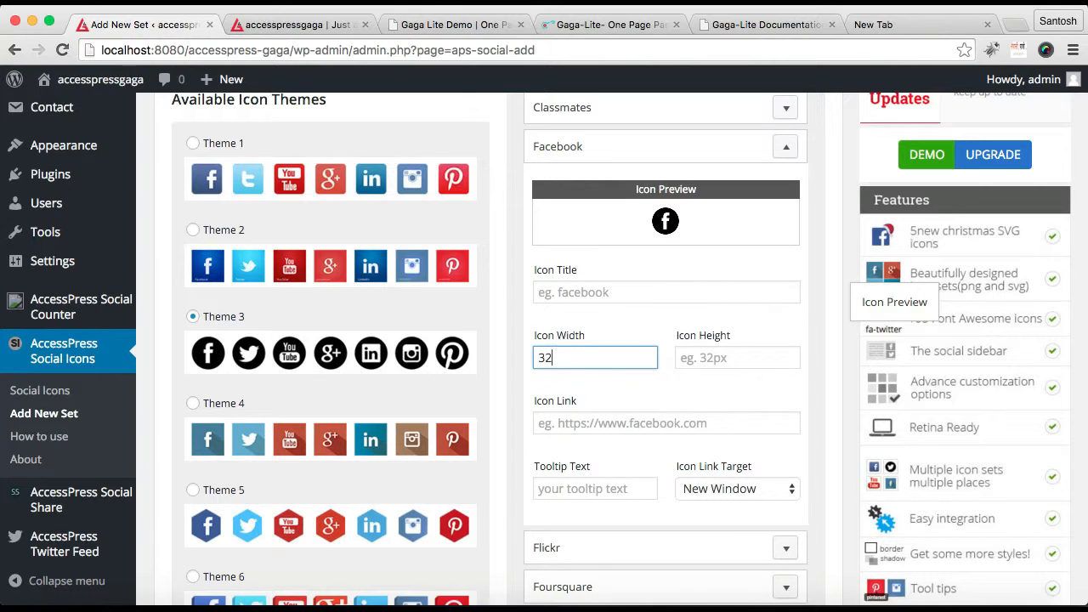
text(32)
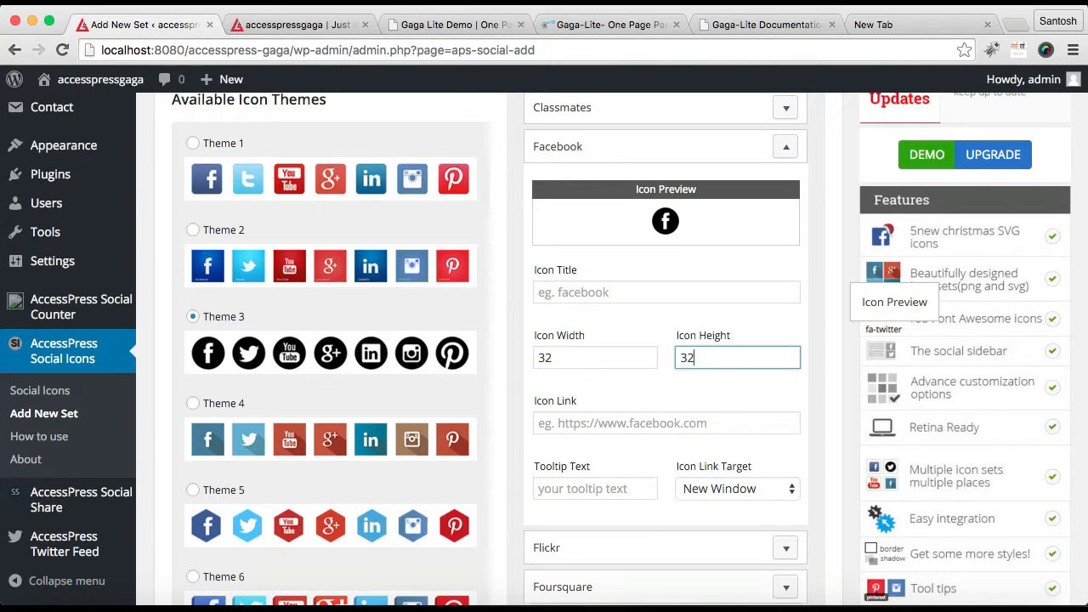
scroll(down, 3)
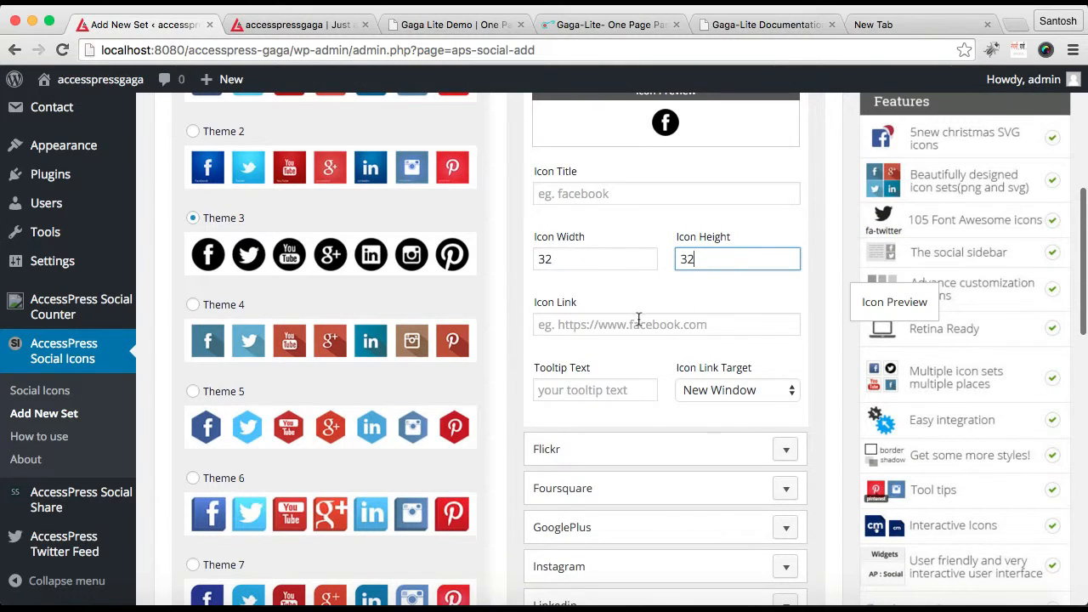
Link the icons to the Gaga Lite theme page URL, target New Window, with 32 px size on the next icon.
click(667, 323)
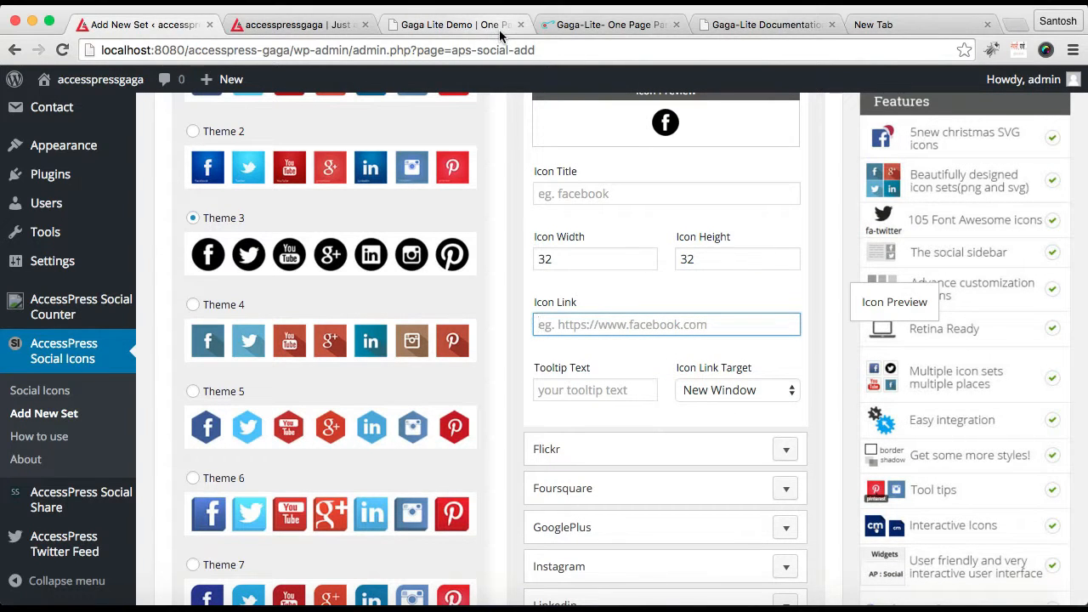
click(609, 23)
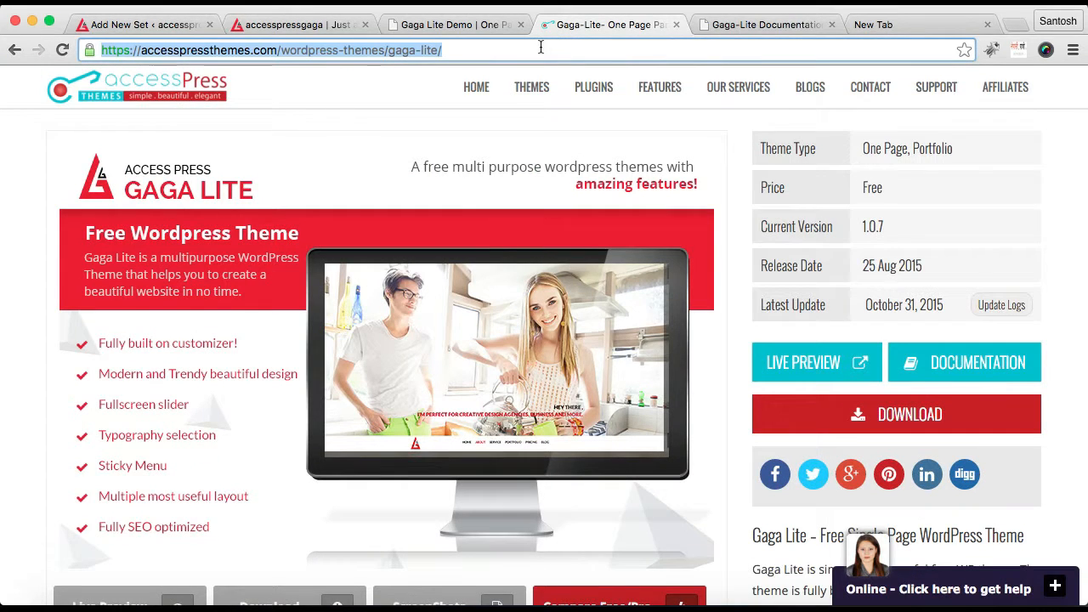
click(119, 24)
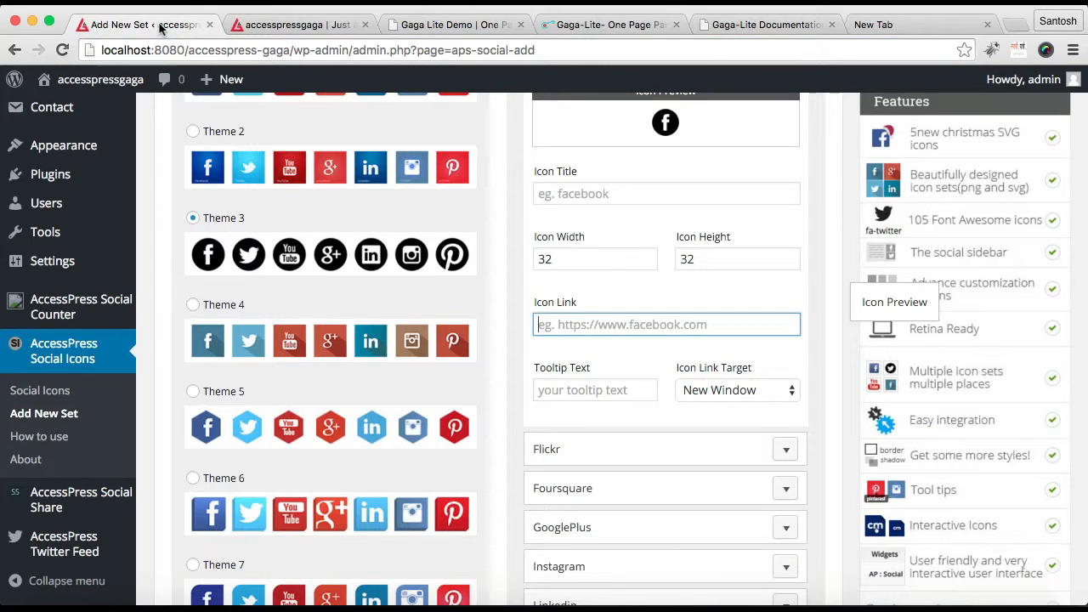
text(ressthemes.com/wordpress-themes/gaga-lite/)
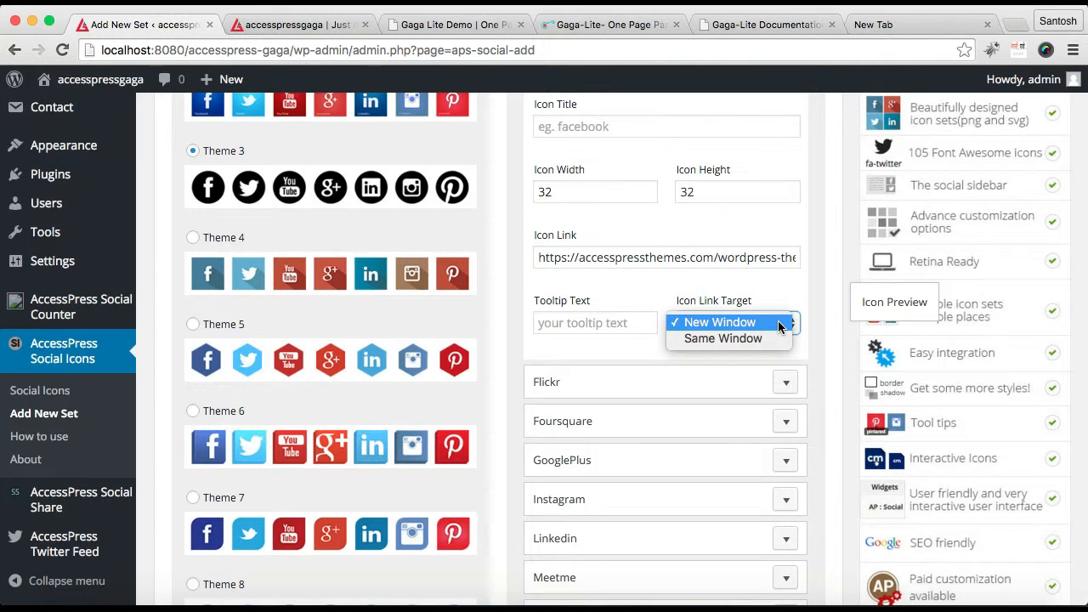
click(719, 322)
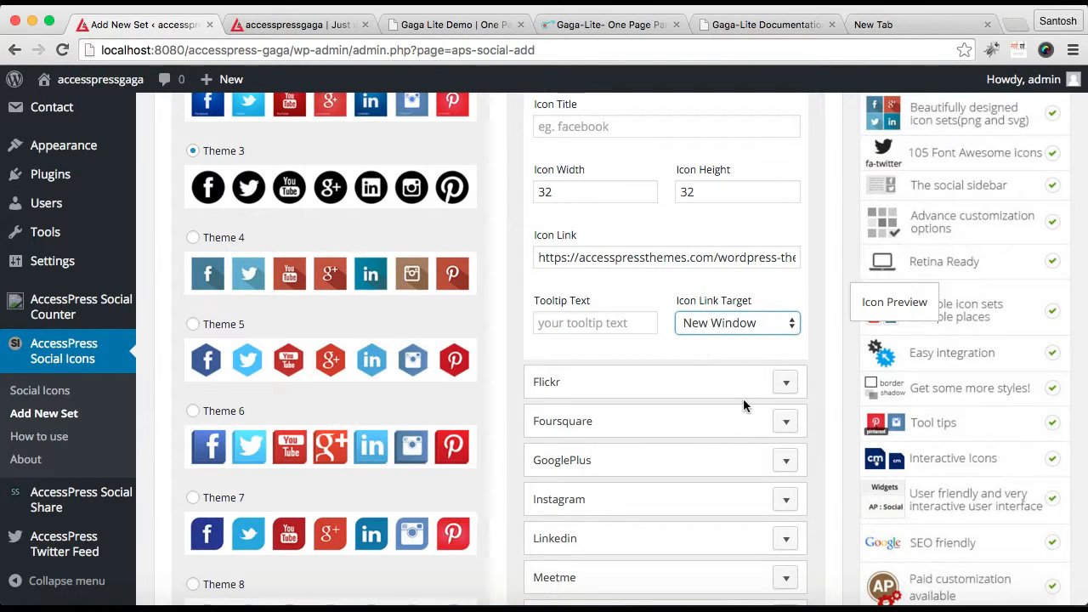
scroll(down, 3)
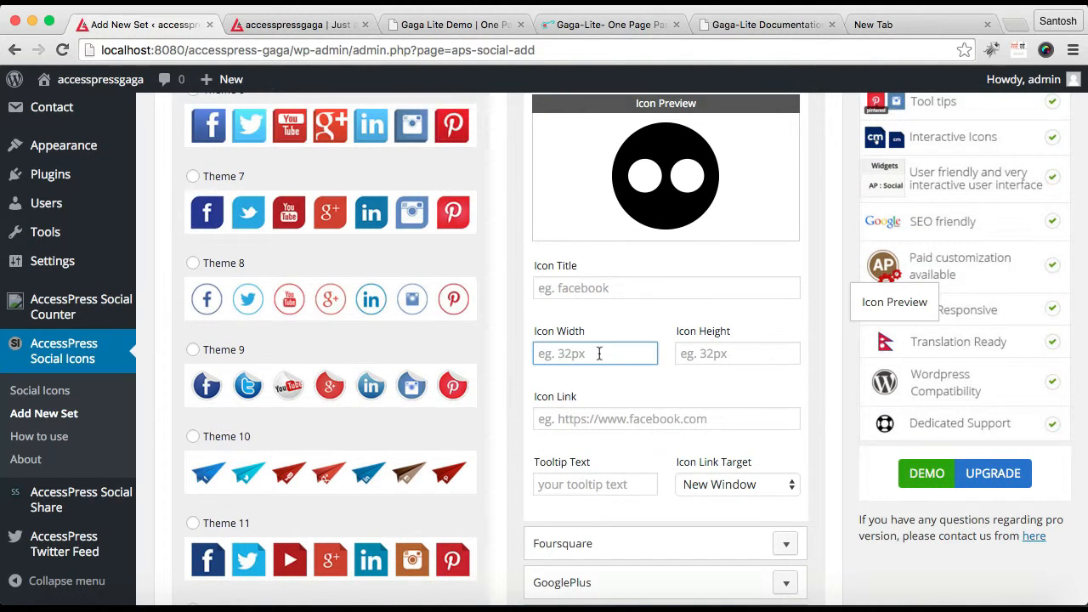
text(32)
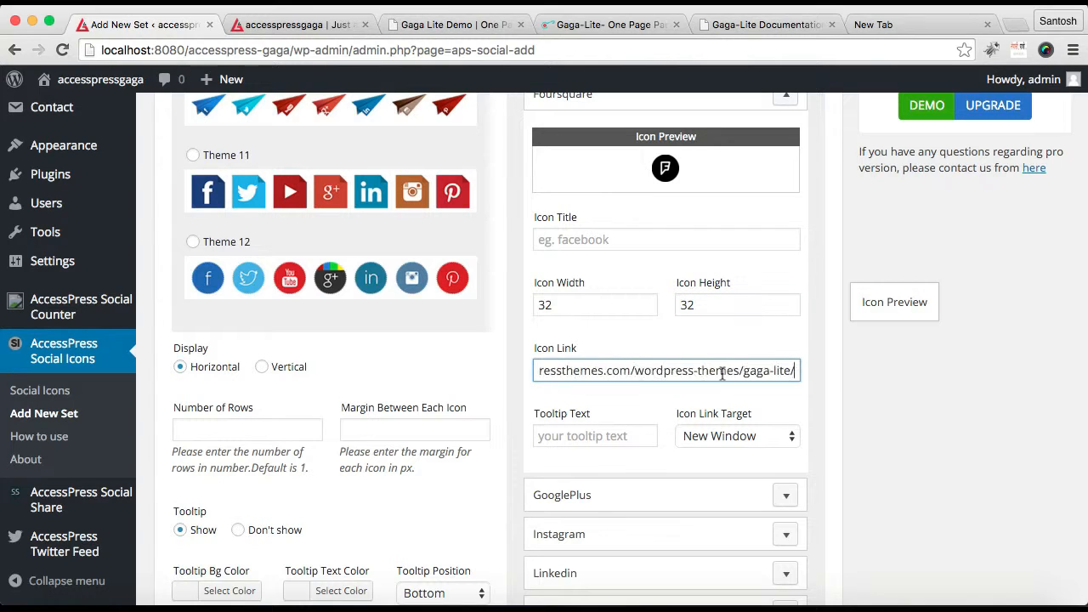
scroll(down, 3)
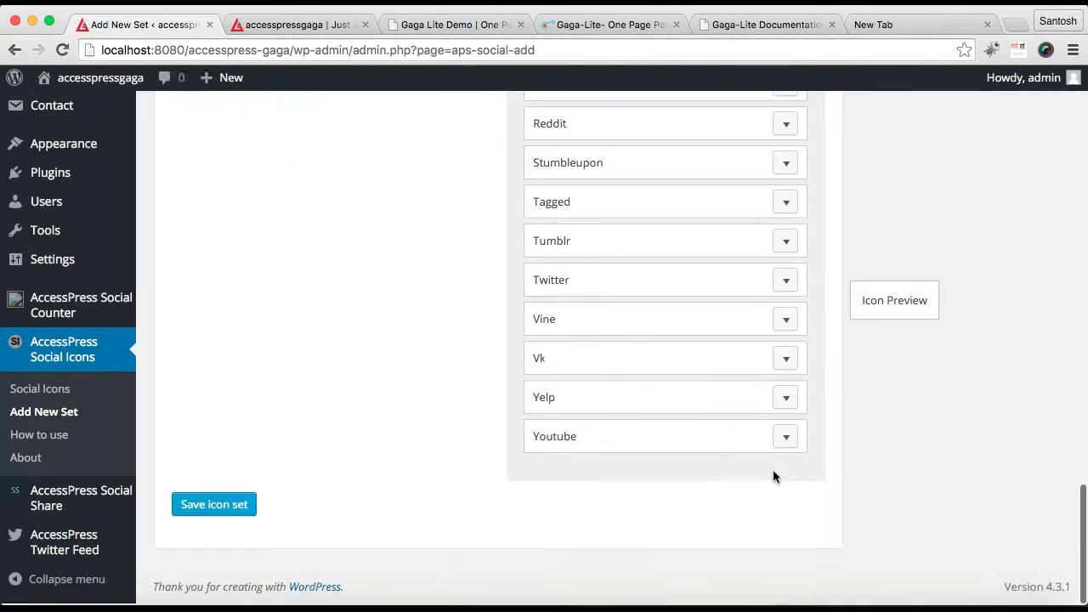
Save the icon set so 'Social Icon' is listed with its shortcode.
click(214, 503)
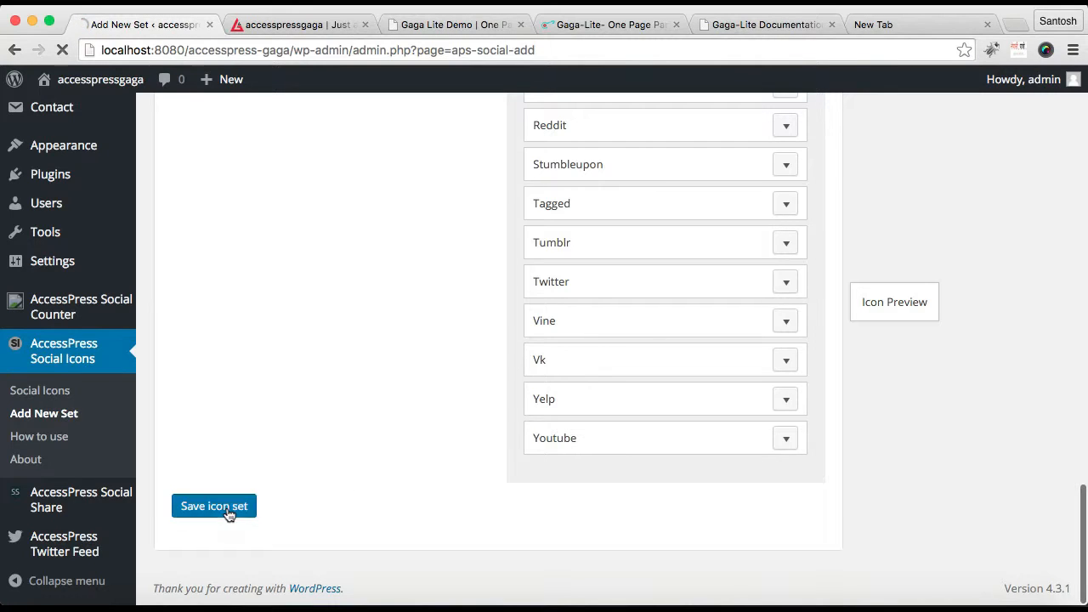
click(214, 507)
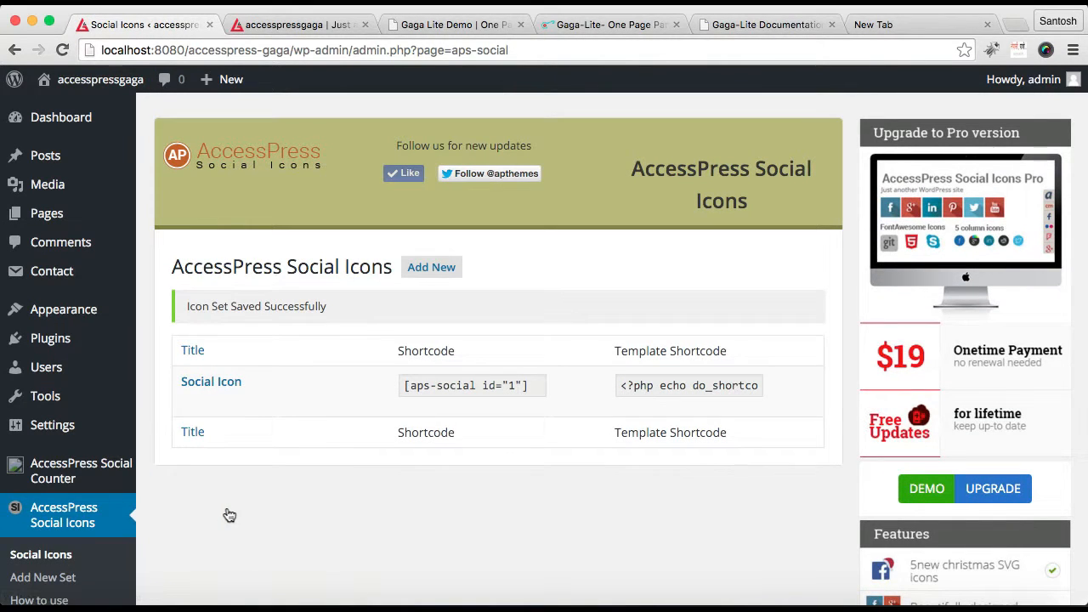
mouse_move(210, 381)
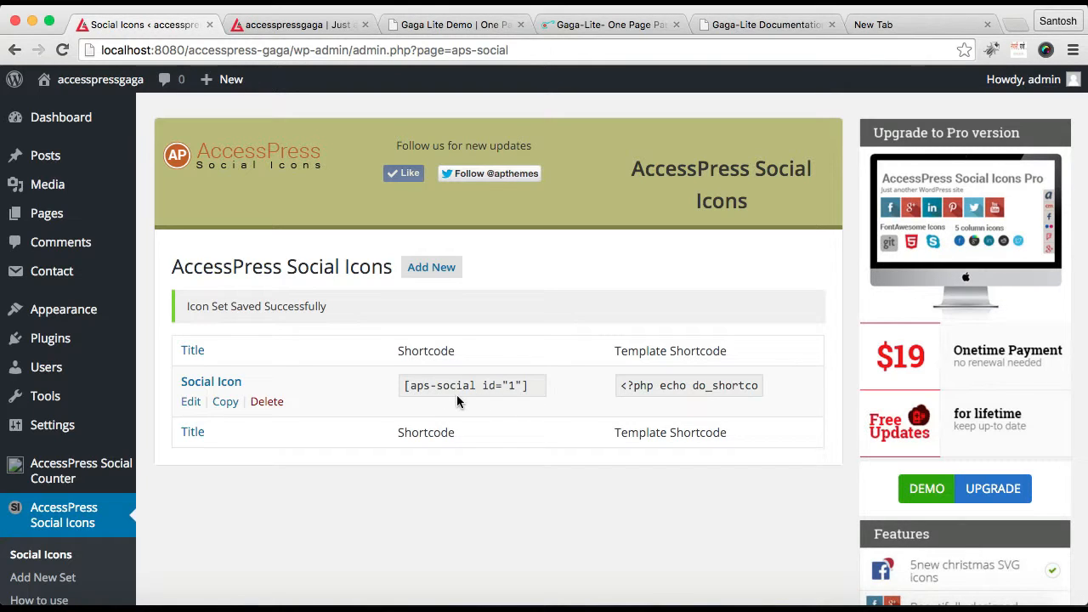
mouse_move(65, 309)
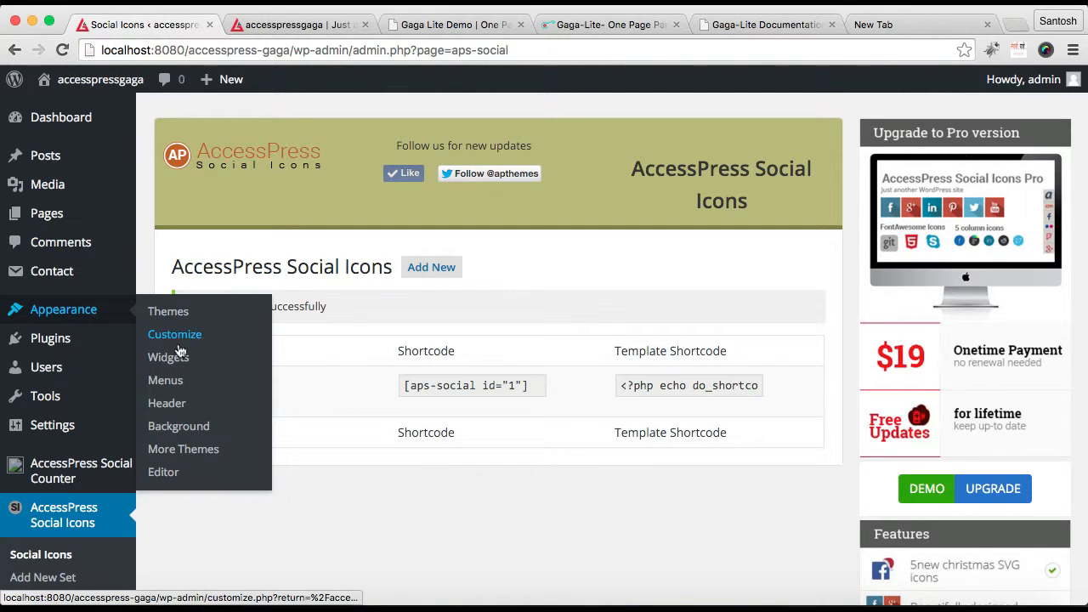
Place AccessPress Social Icons in Footer Social Links with the Social Icon set and save.
right_click(166, 356)
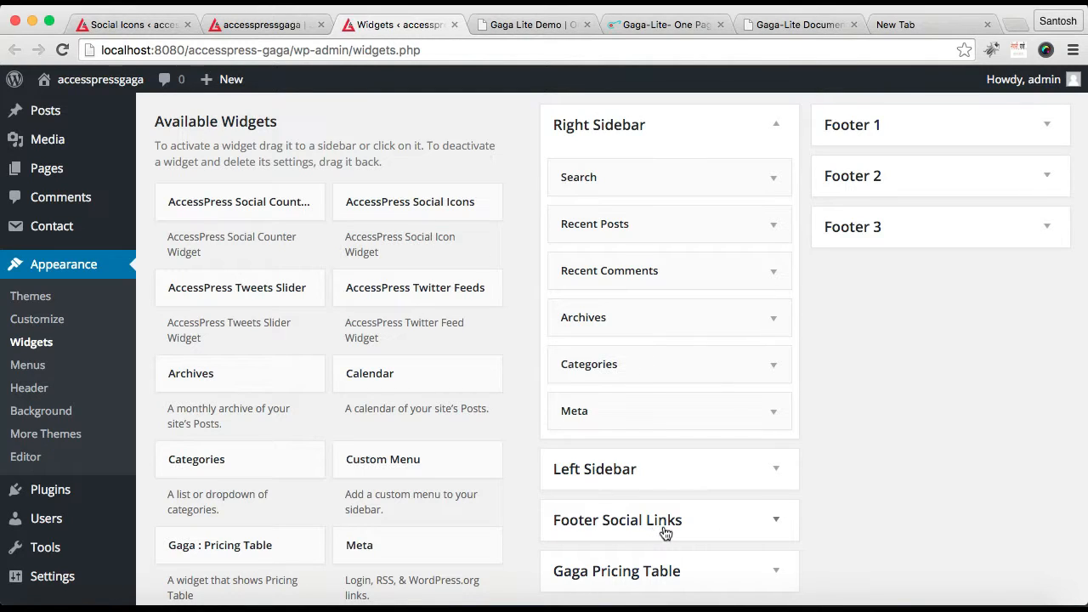
mouse_move(666, 533)
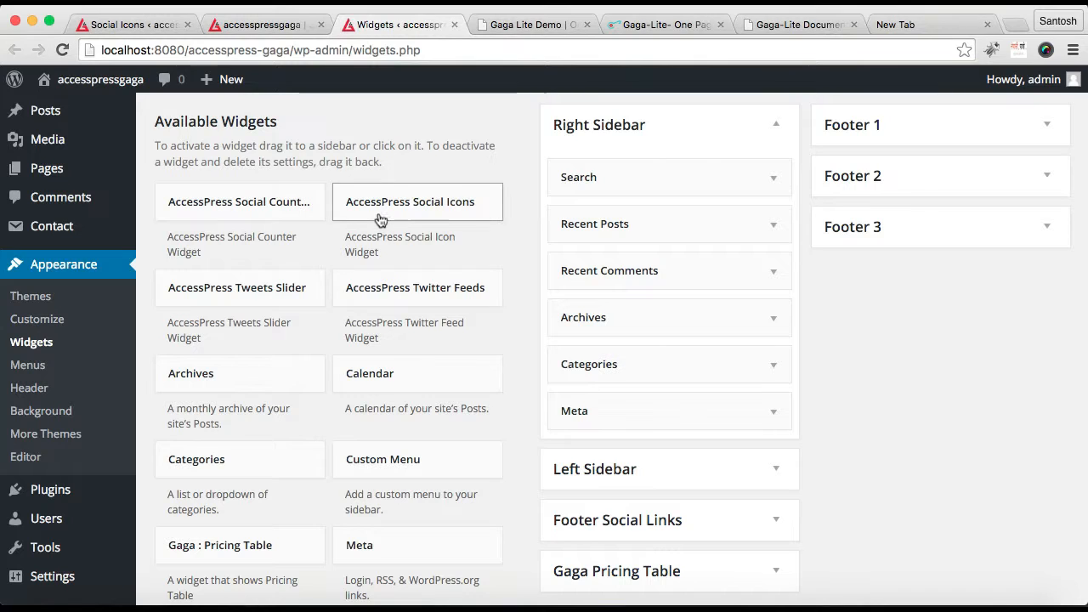
mouse_move(451, 214)
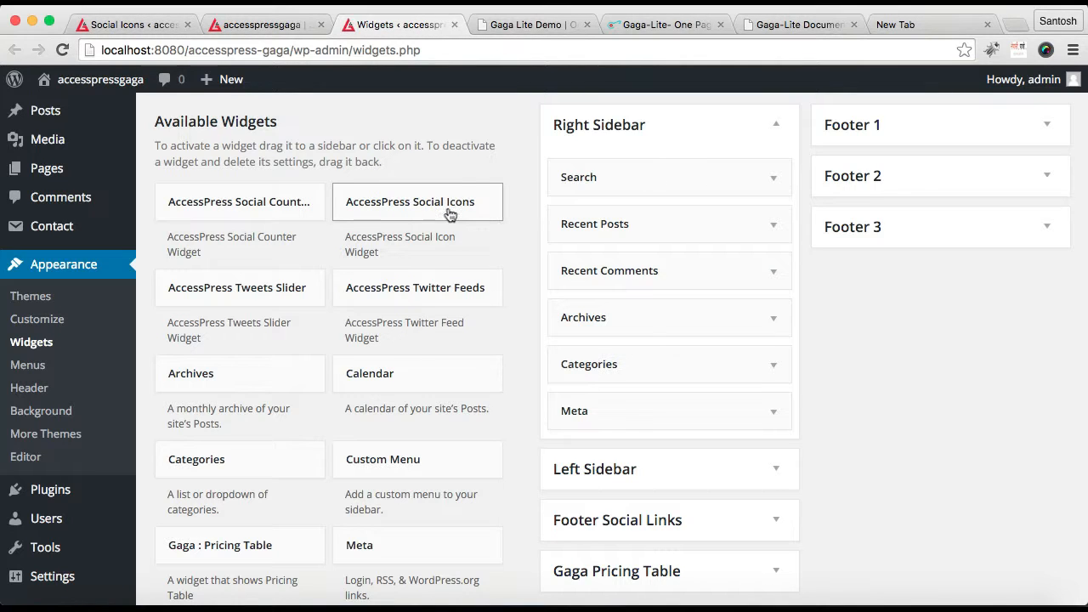
drag(409, 200, 641, 529)
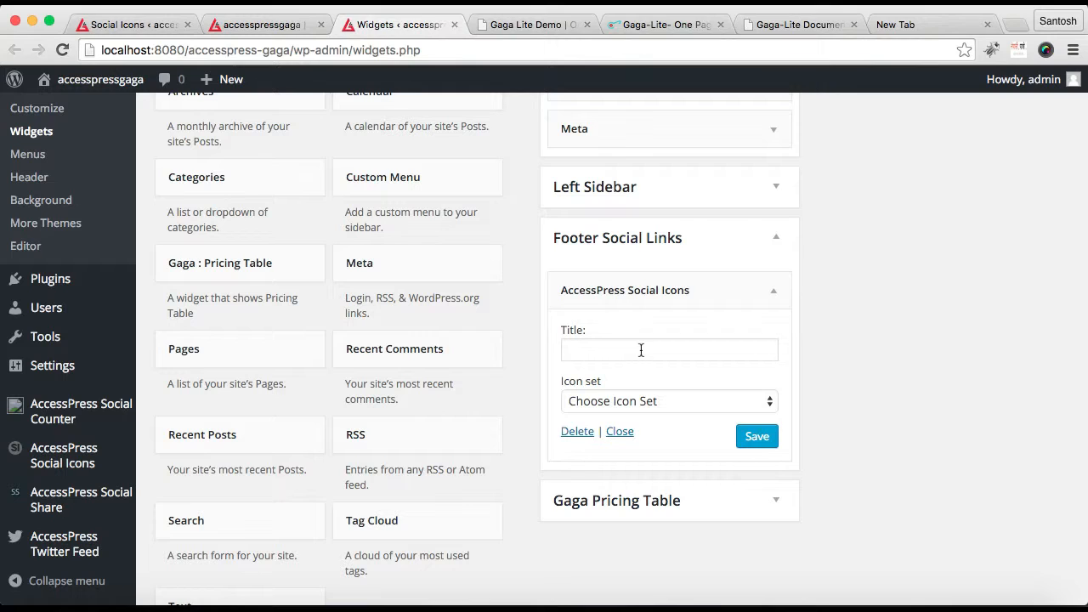
mouse_move(738, 399)
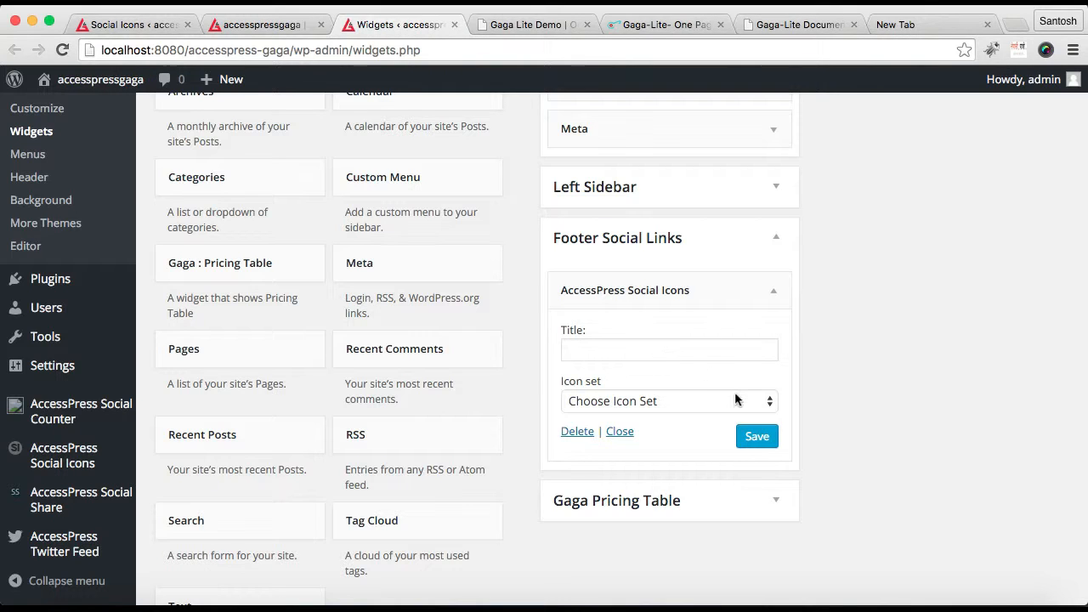
click(666, 401)
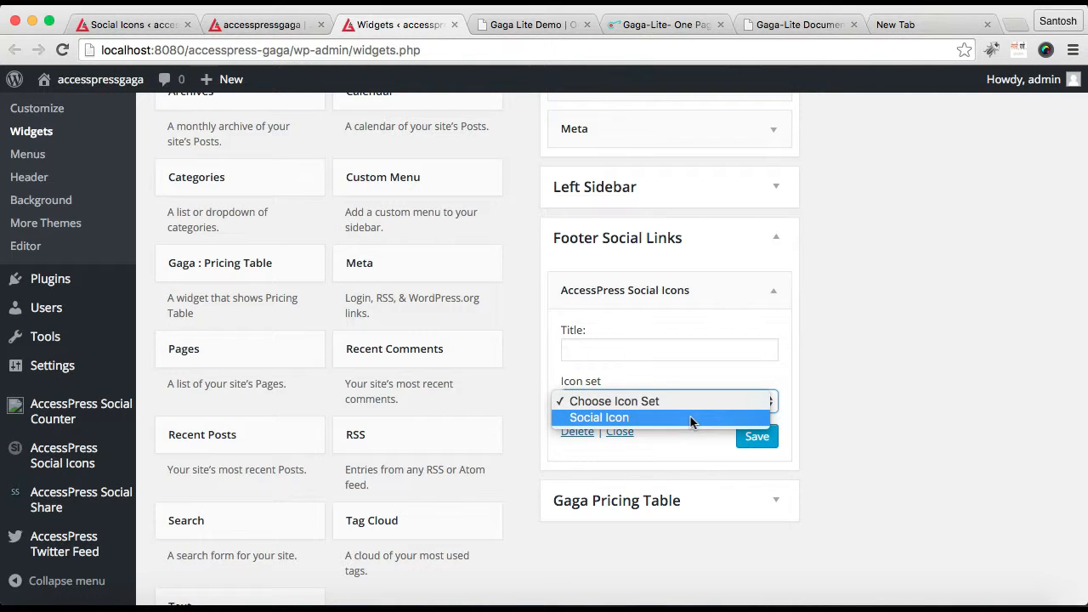
click(598, 418)
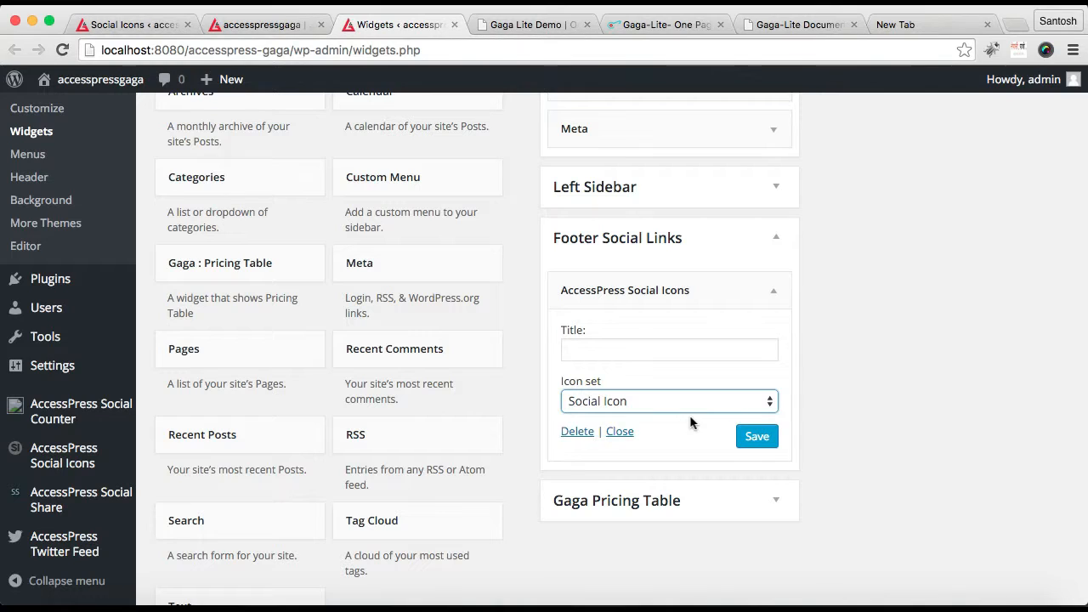
click(757, 435)
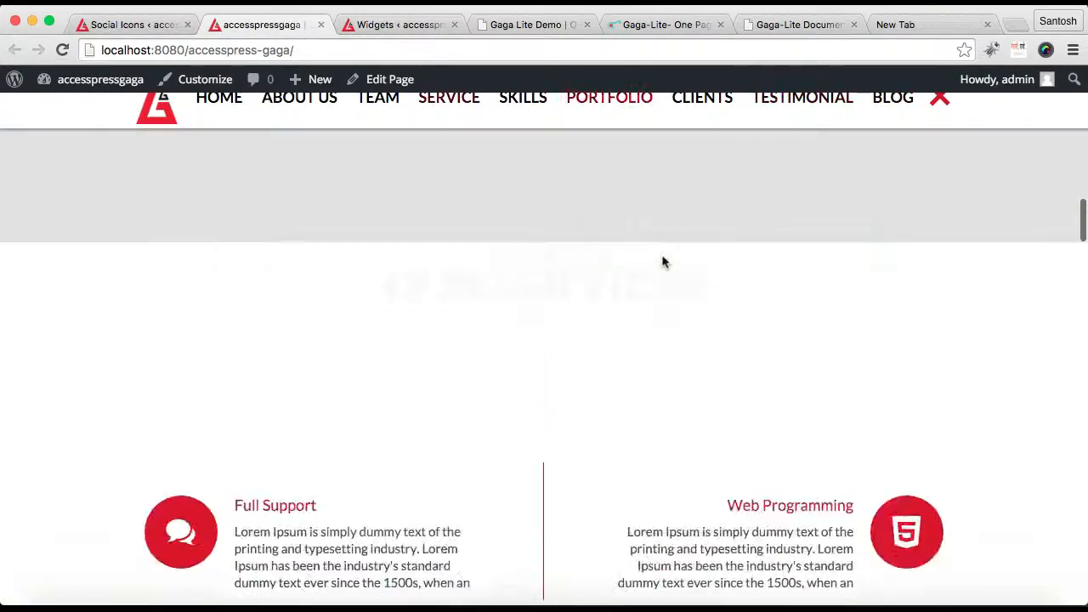
Scroll back to the top of the live homepage to view the hero slider and menu.
scroll(up, 3)
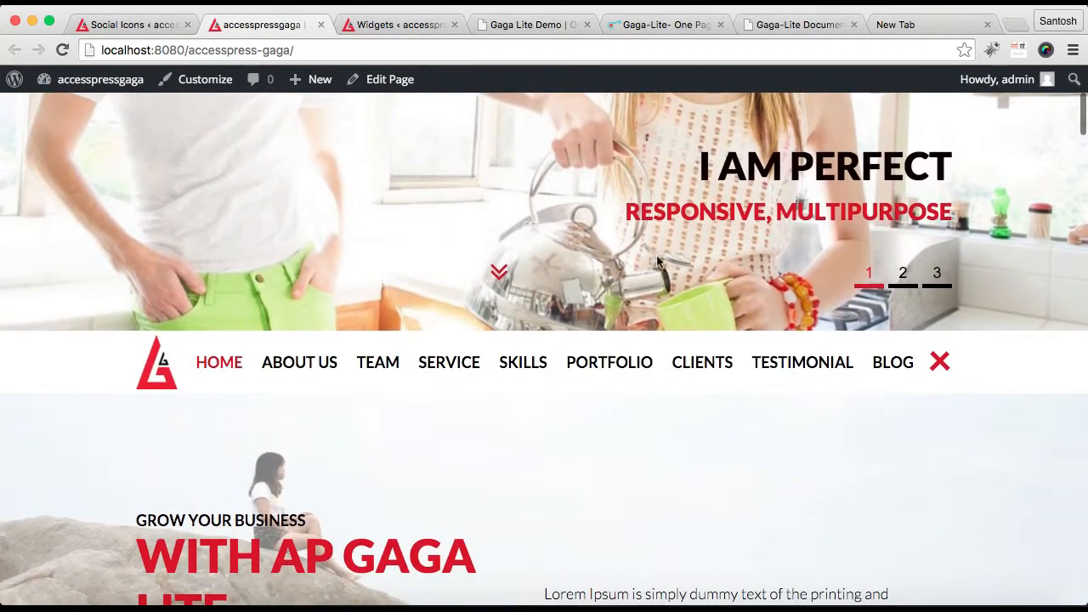
click(901, 271)
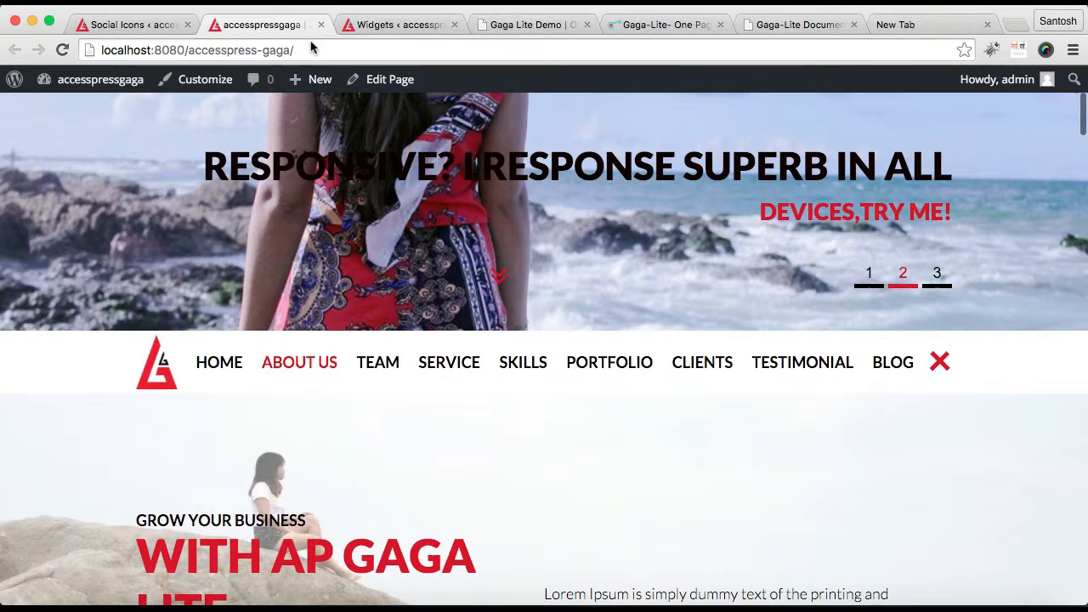